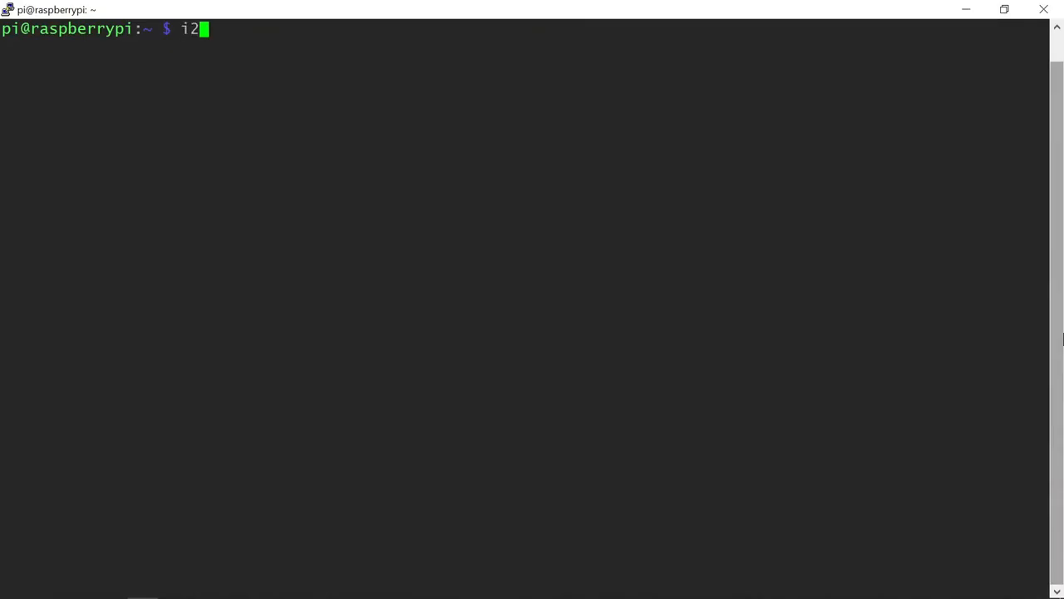
Run i2cdetect -y 1, see the missing /dev/i2c-1 error, and launch sudo raspi-config.
text(cdetect -y 1)
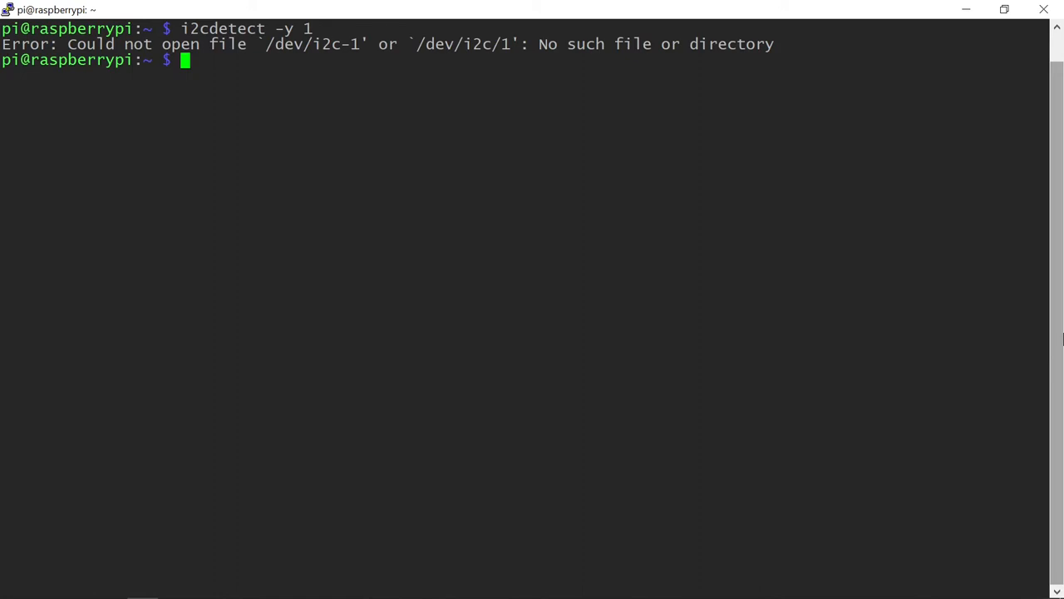
text(sudo)
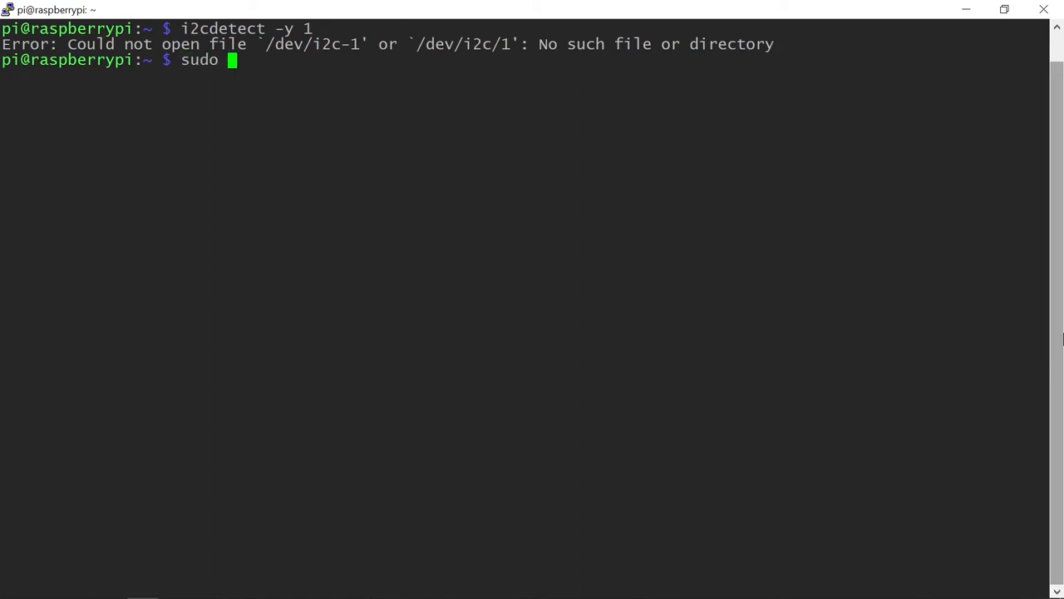
text(raspi-config)
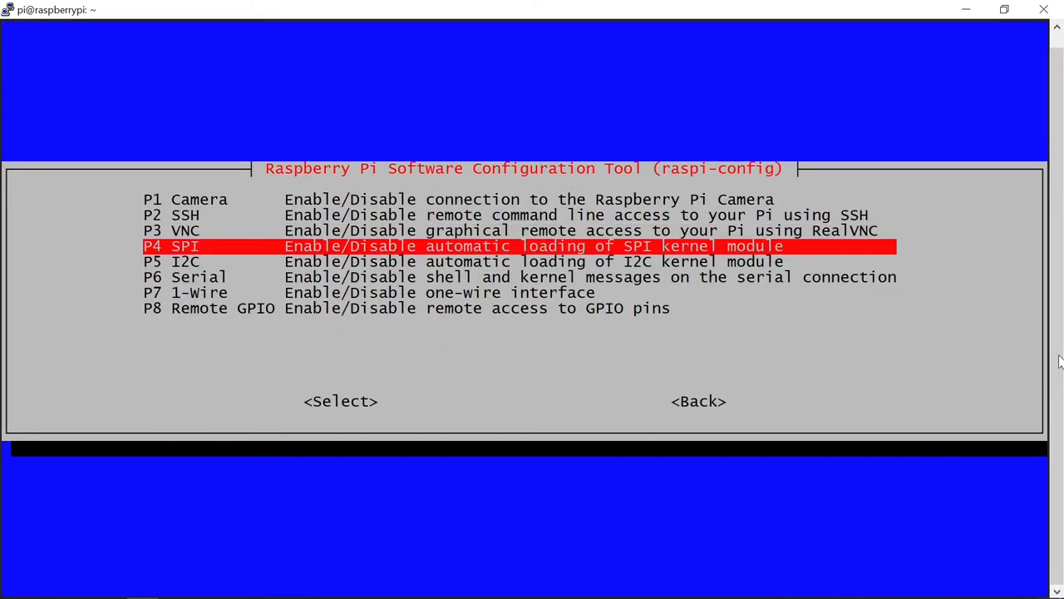
Enable the P5 I2C interface with Yes and confirm Ok back to the main menu.
key(Down)
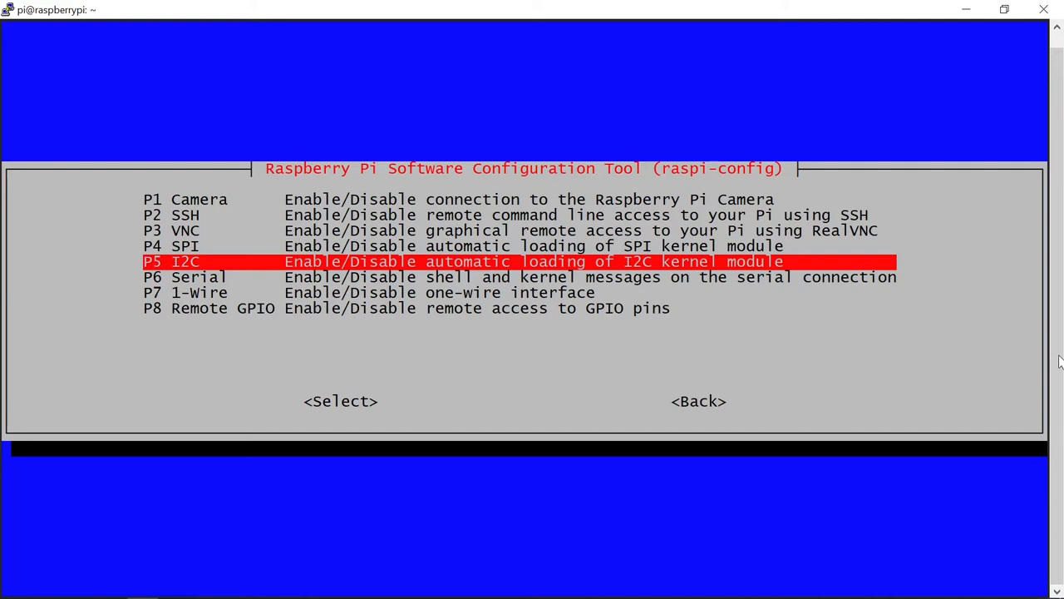
click(340, 400)
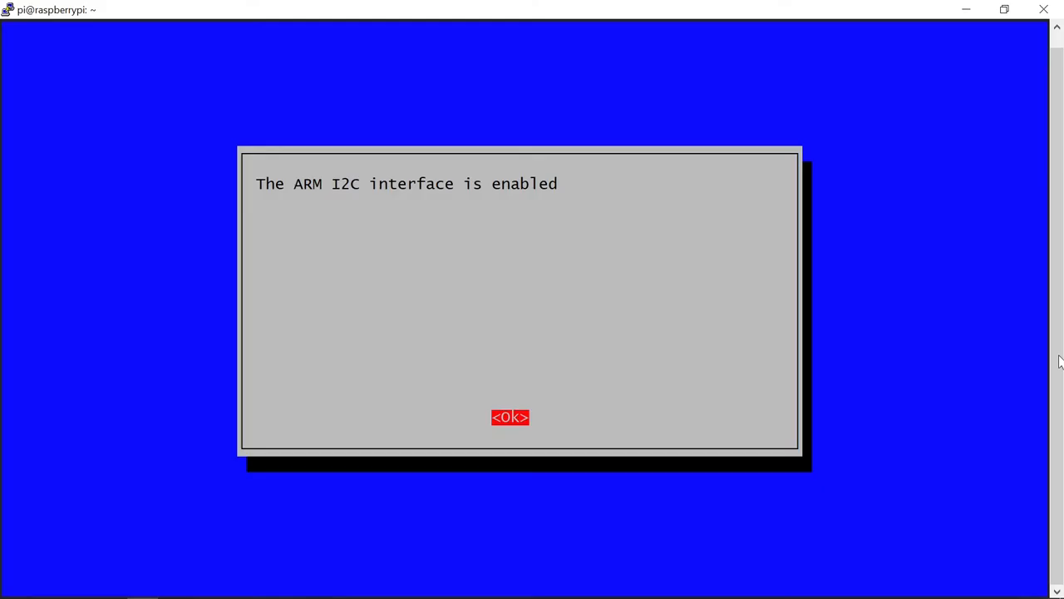
click(509, 417)
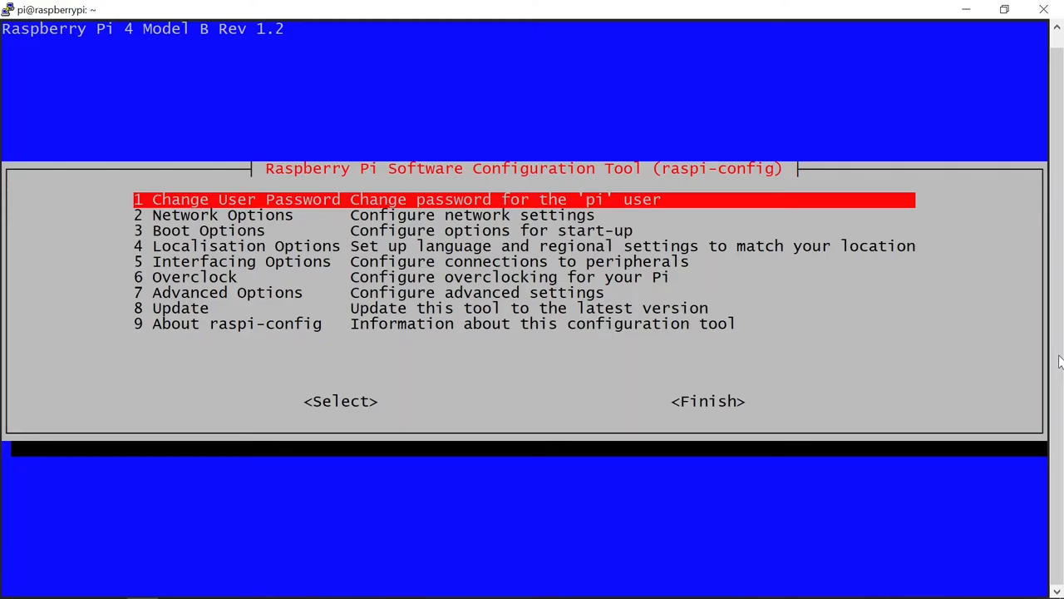
key(Tab)
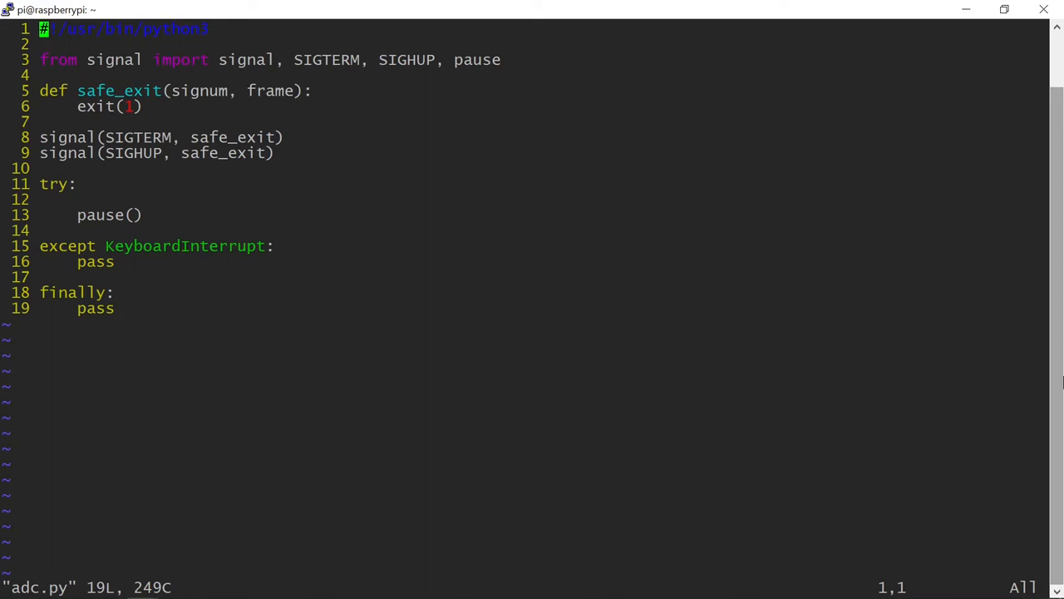
Import SMBus from smbus, PWMLED from gpiozero and sleep from time.
text(from smbus)
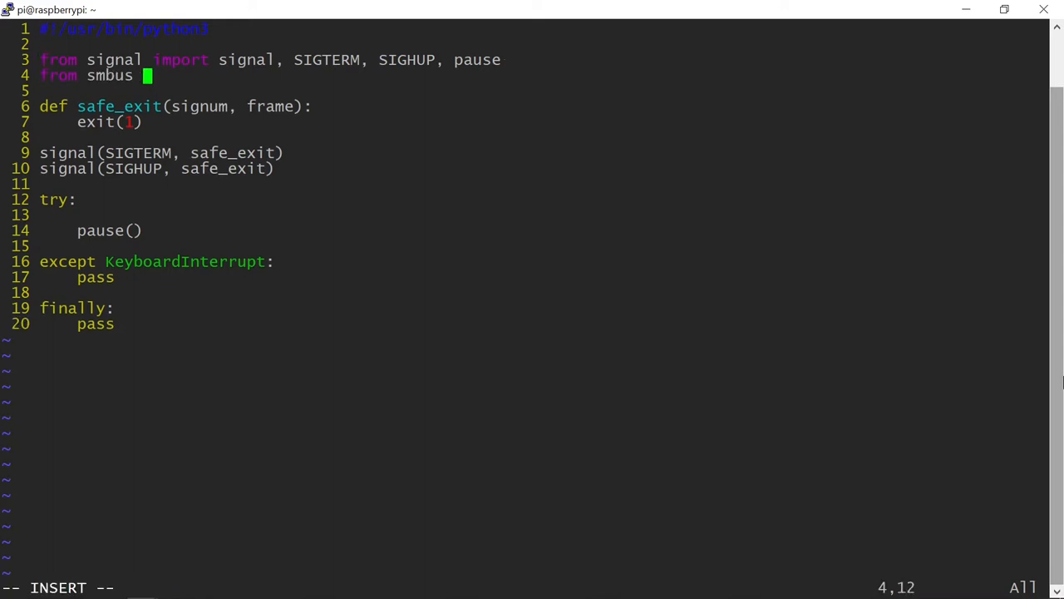
text(import SMBus)
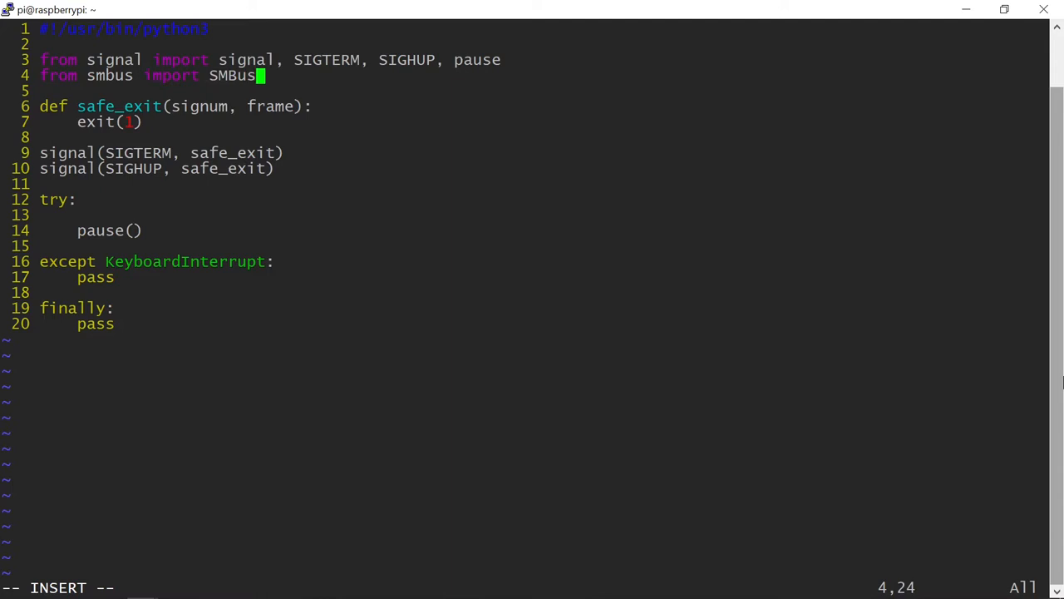
key(Enter)
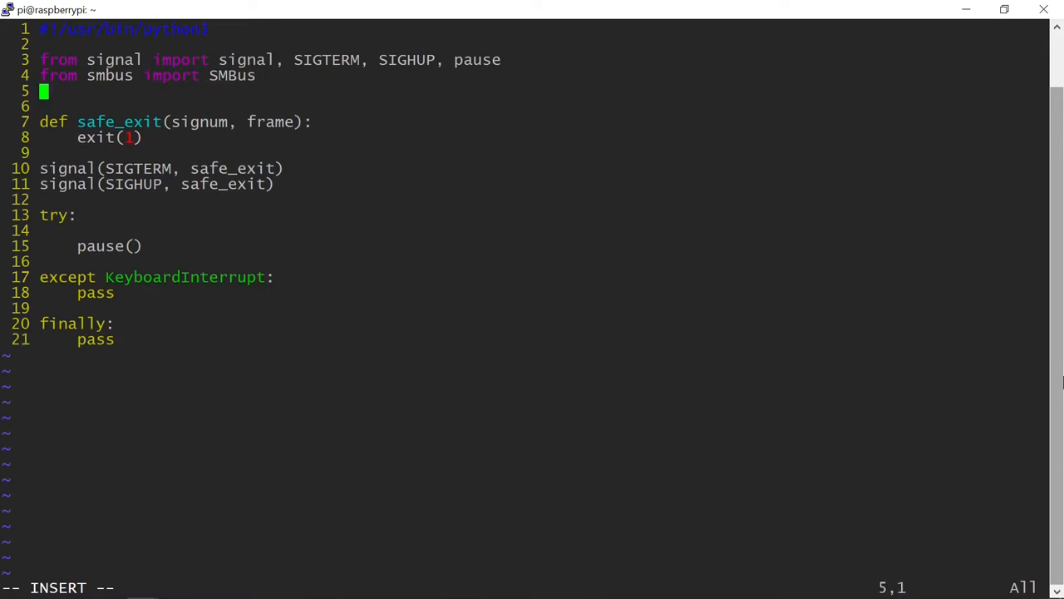
text(from gpiozero import PWMLED)
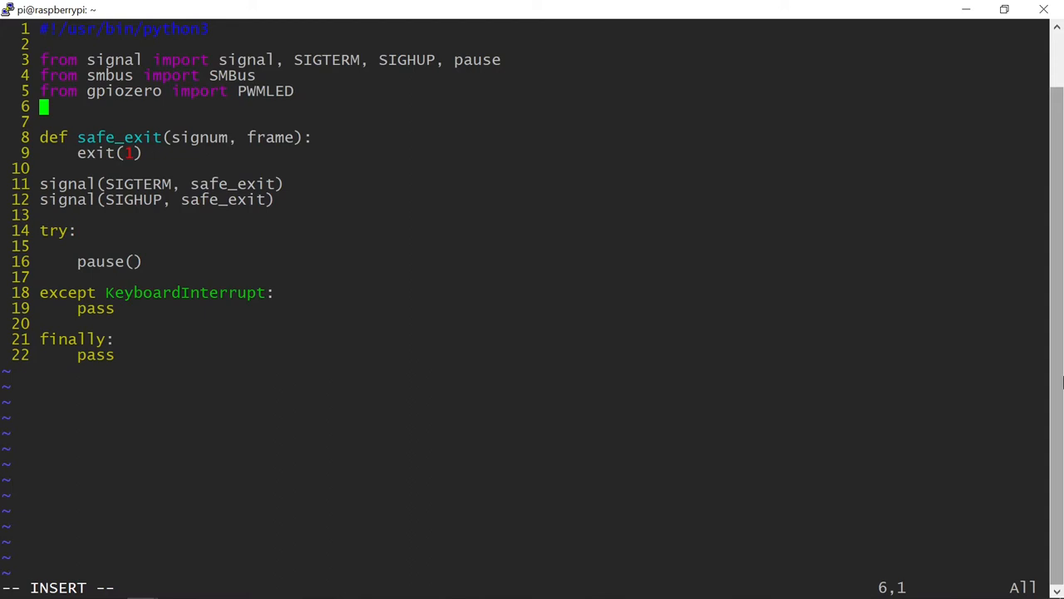
text(from time import sleep)
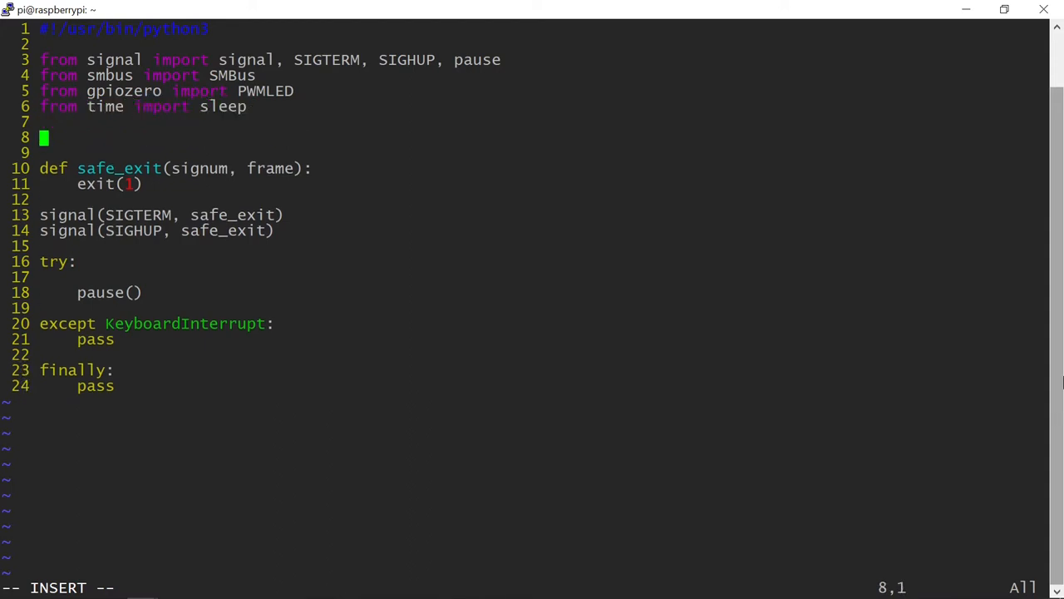
Create bus = SMBus(1), led = PWMLED(26) and led.close() under finally.
text(bus = SMBus(1))
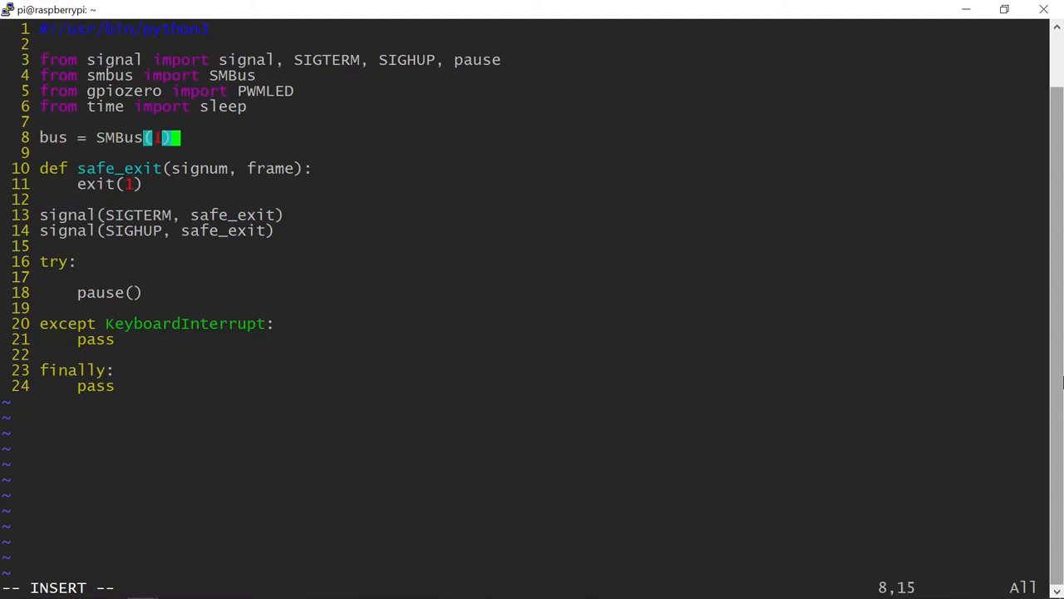
text(led = PWM)
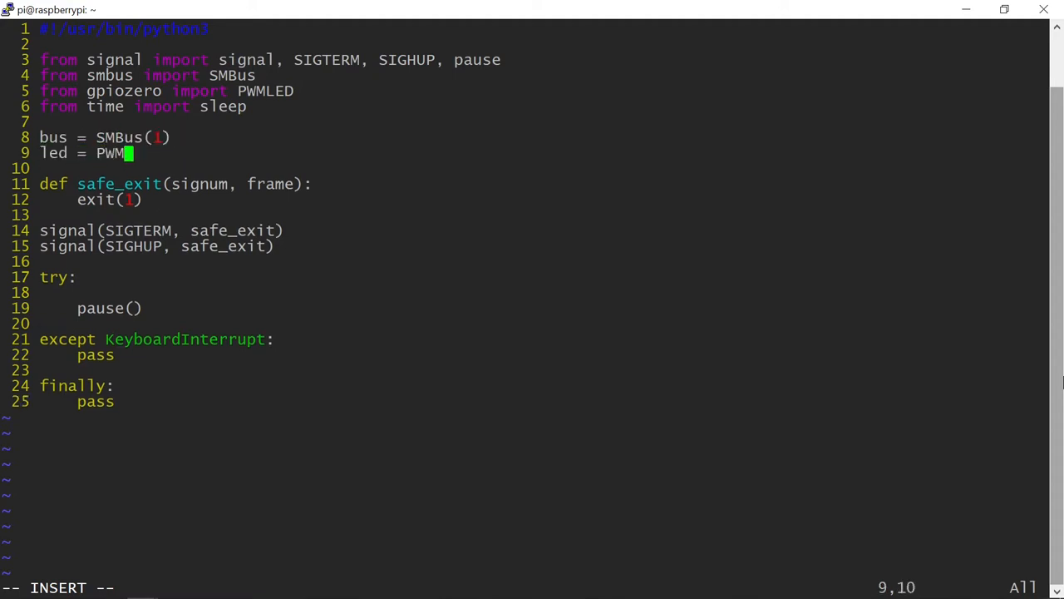
text(ED(26))
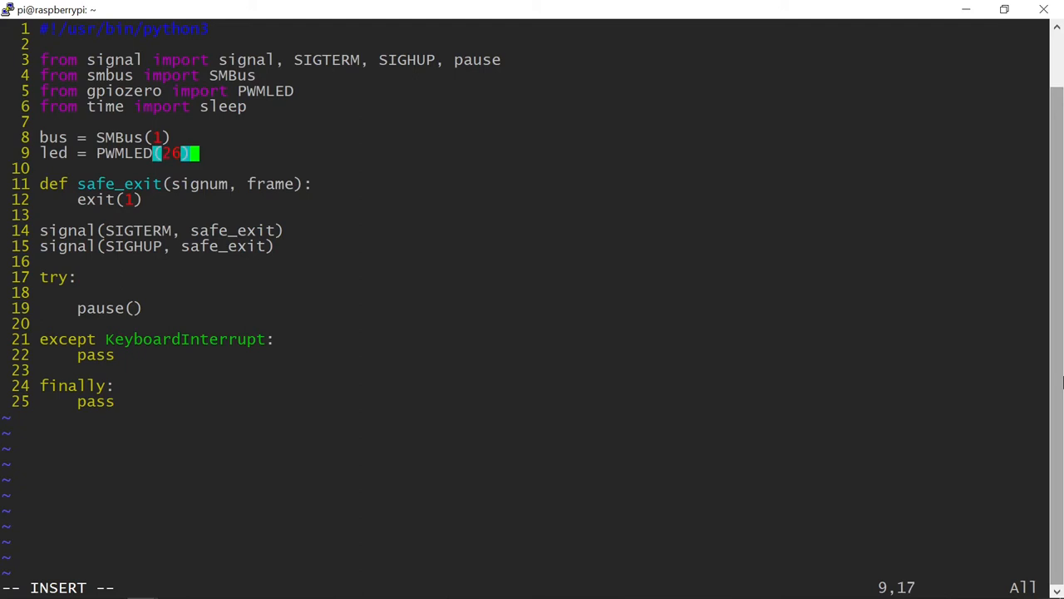
text(led.close()
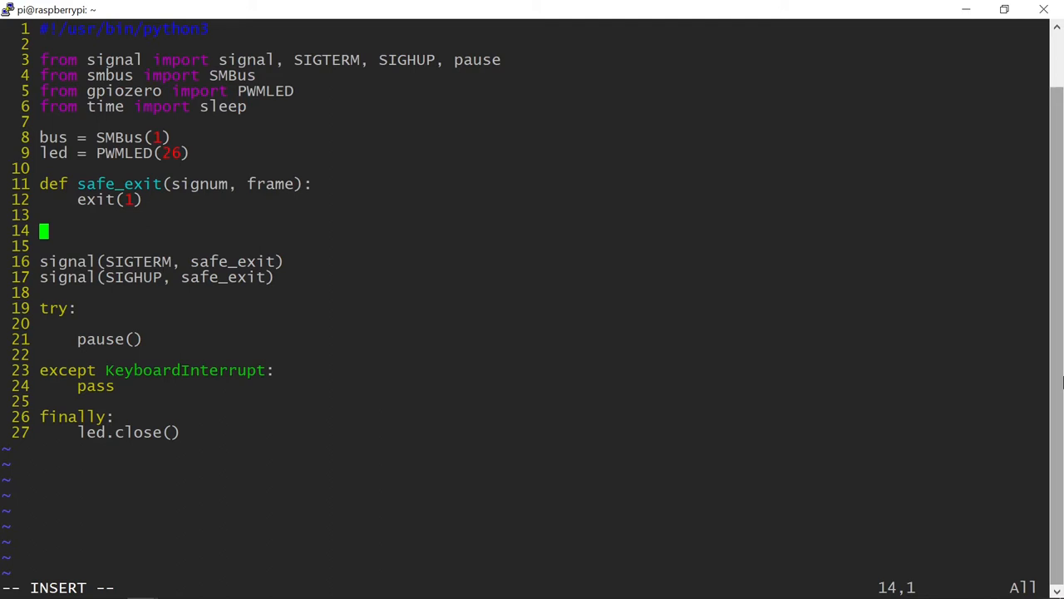
Define read_pcf8591(input) writing 0x40+input to address 0x48.
text(def read_pc)
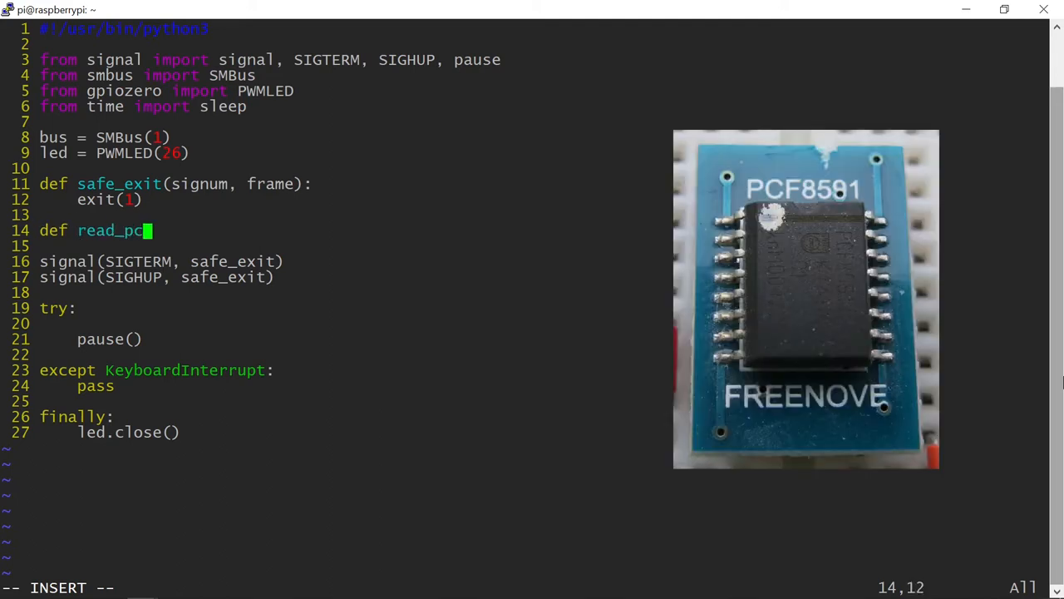
text(f8591(input):)
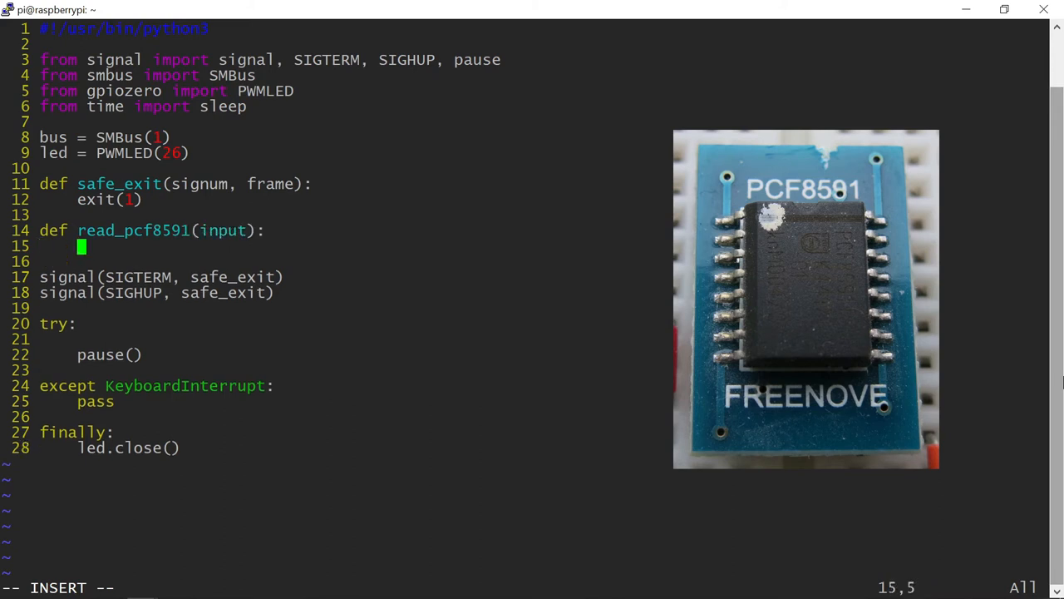
text(bus.write_)
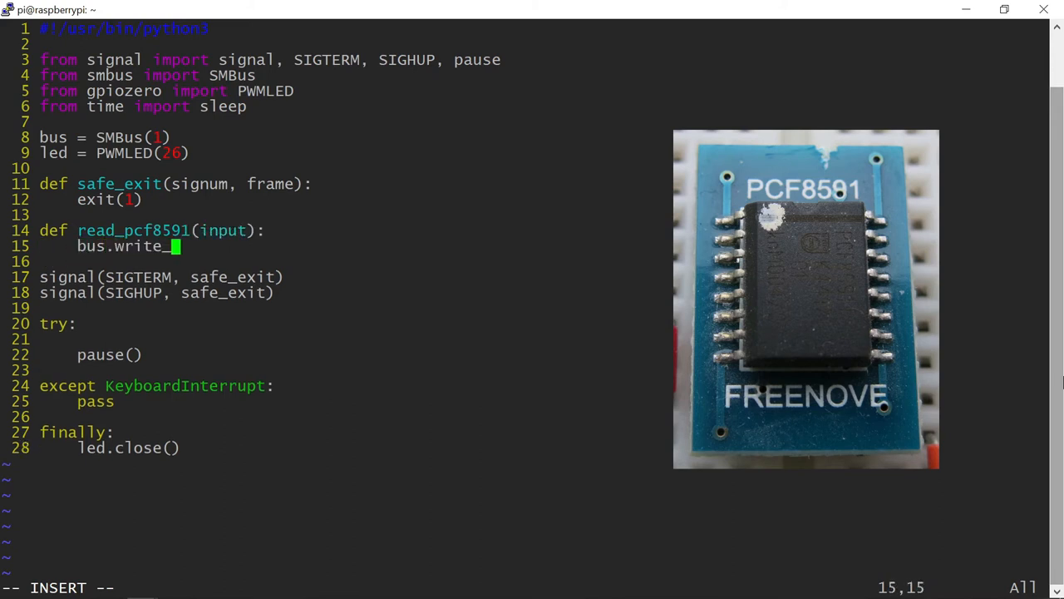
text(byte(0x)
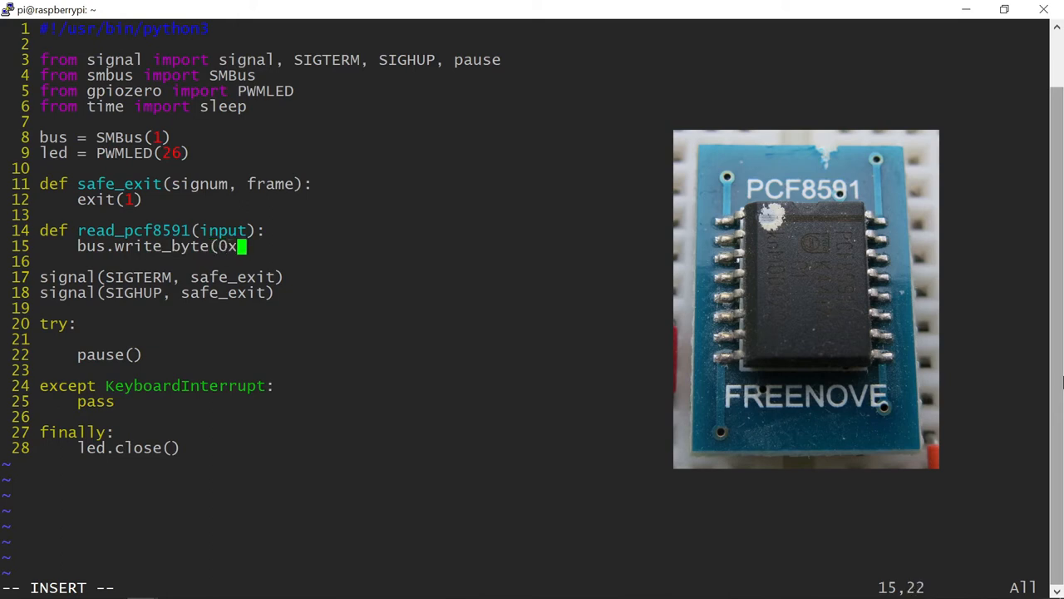
text(48, 0x40+input)
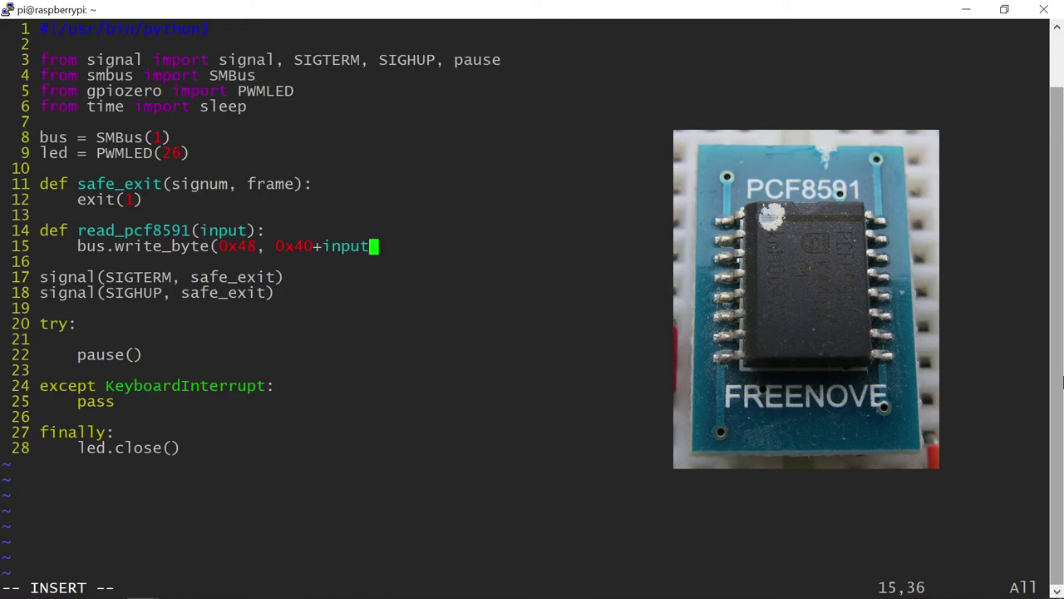
key(Enter)
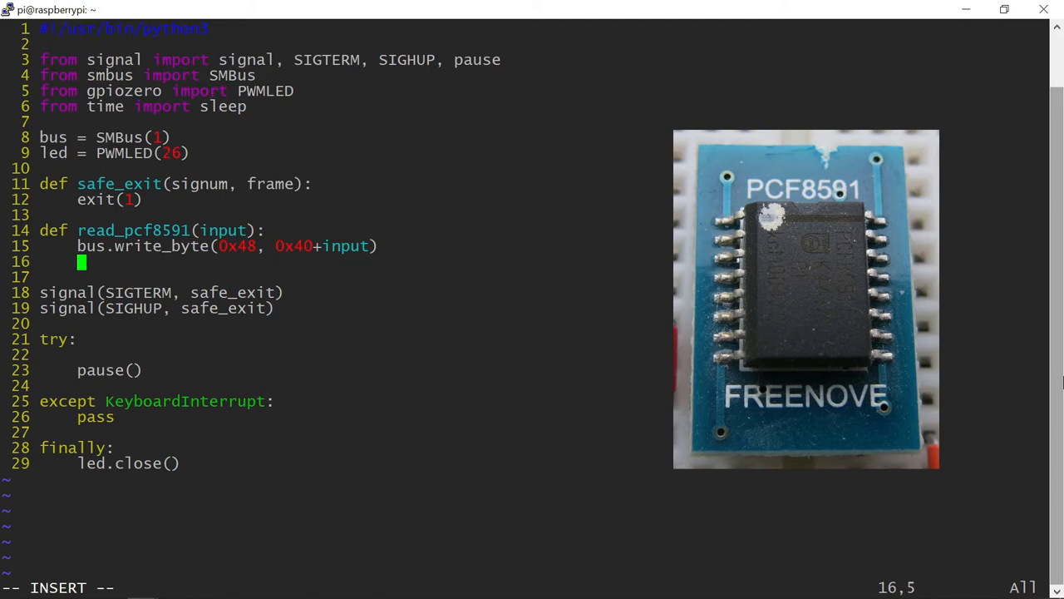
Return bus.read_byte(0x48) as the last line of read_pcf8591.
text(return bus)
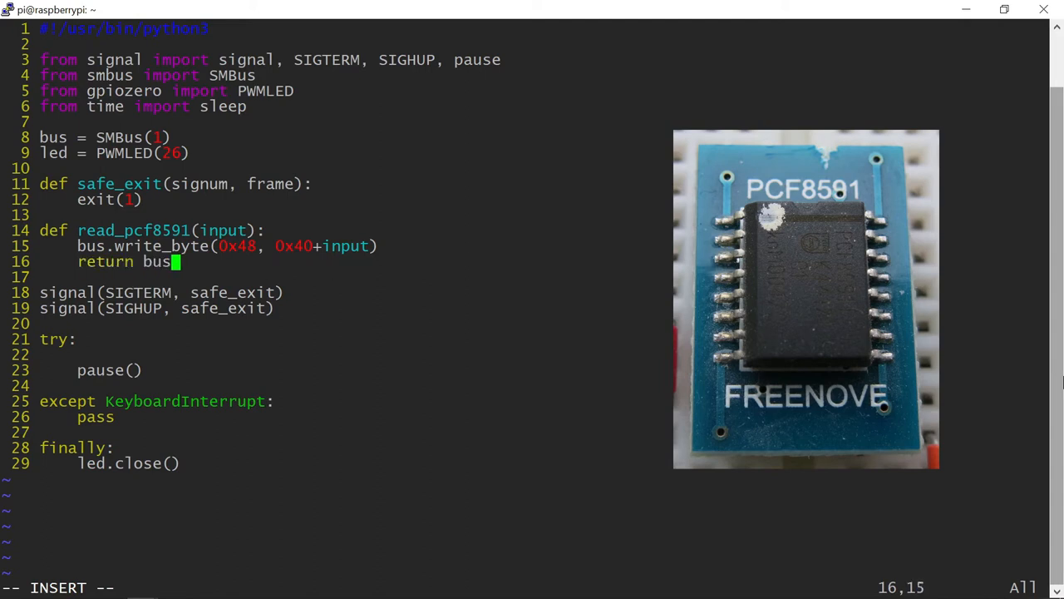
text(.read_byte)
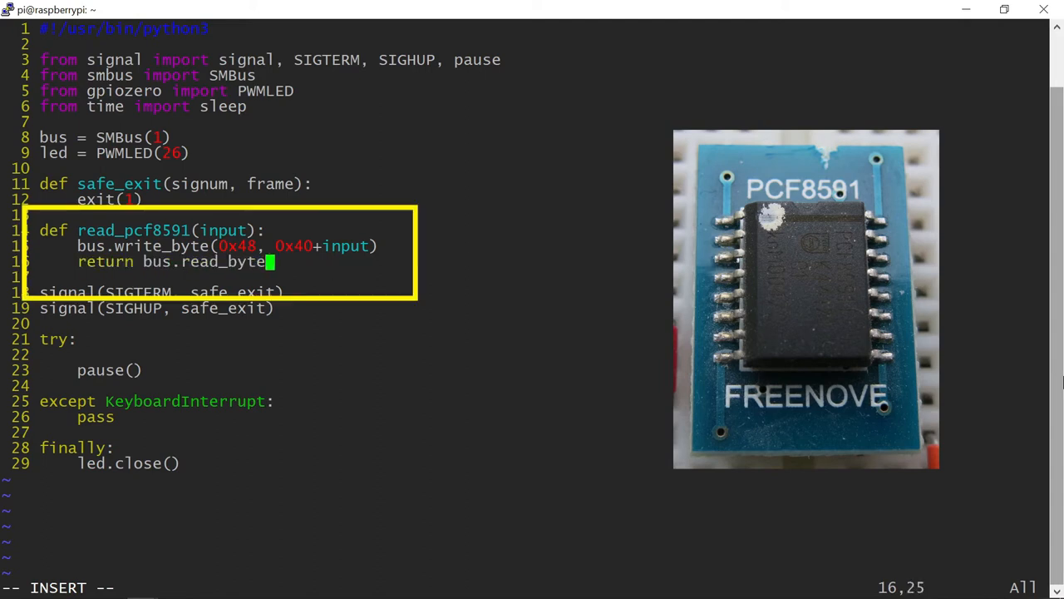
text((0x48)
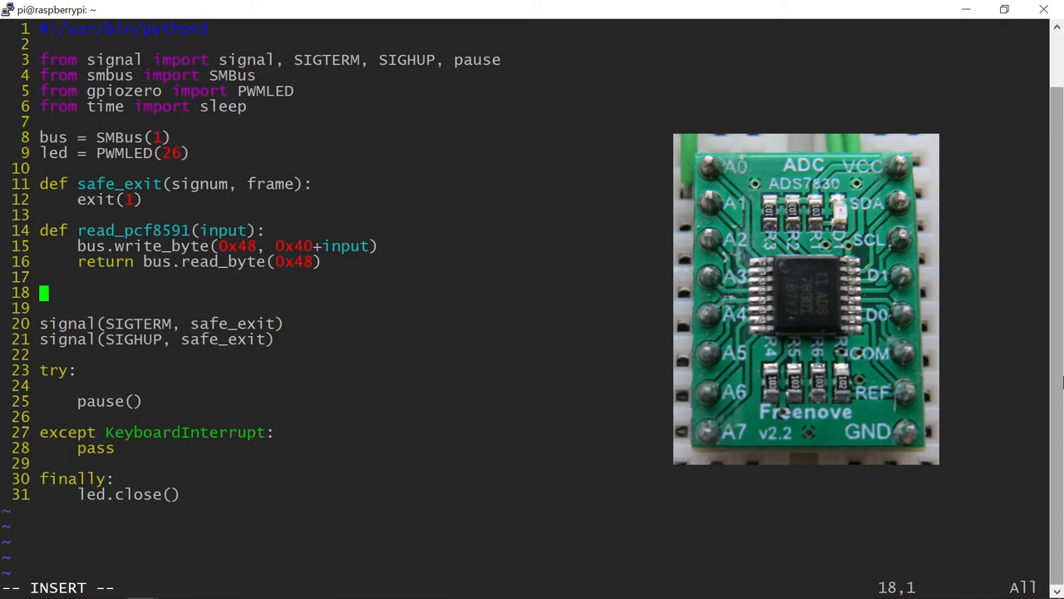
Define ads7830_commands = [0x84, 0xc4, 0x94, 0xd4, 0xa4, 0xe4, 0xb4, 0xf4].
text(ads7830_commands)
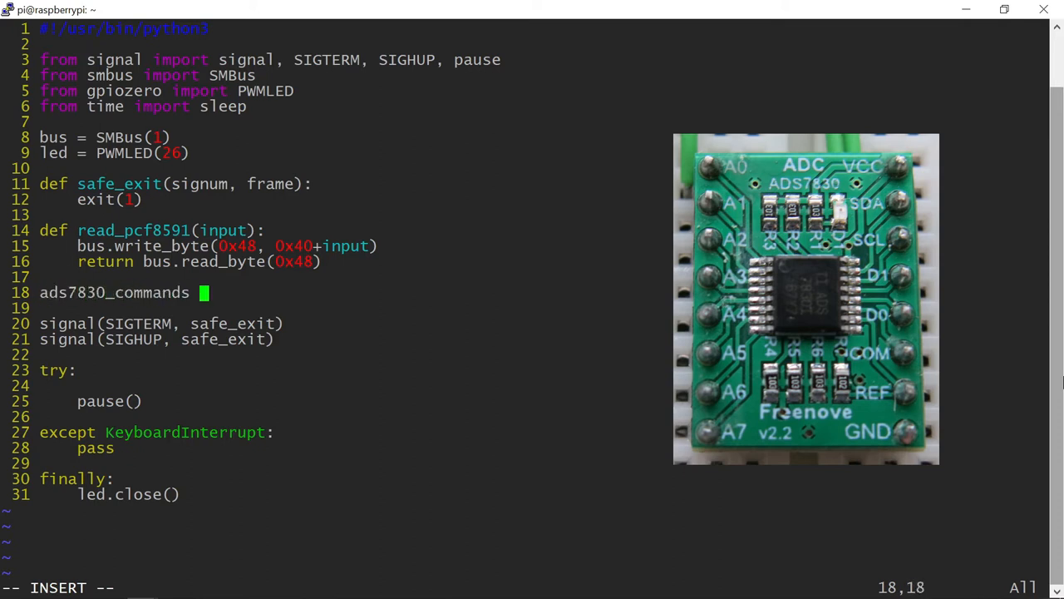
text(= [0x)
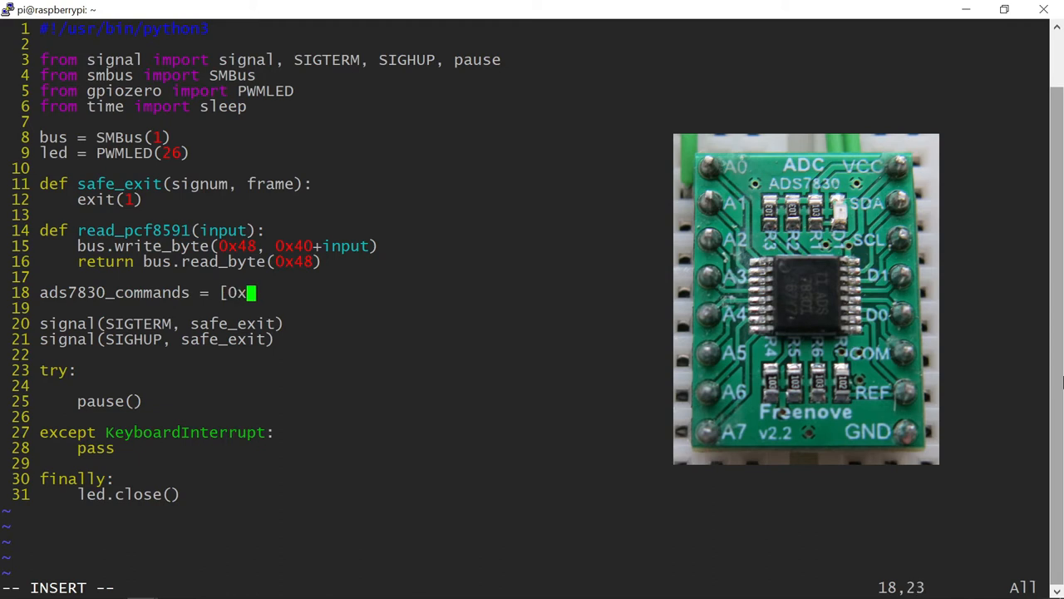
text(84, 0xc4, 0x)
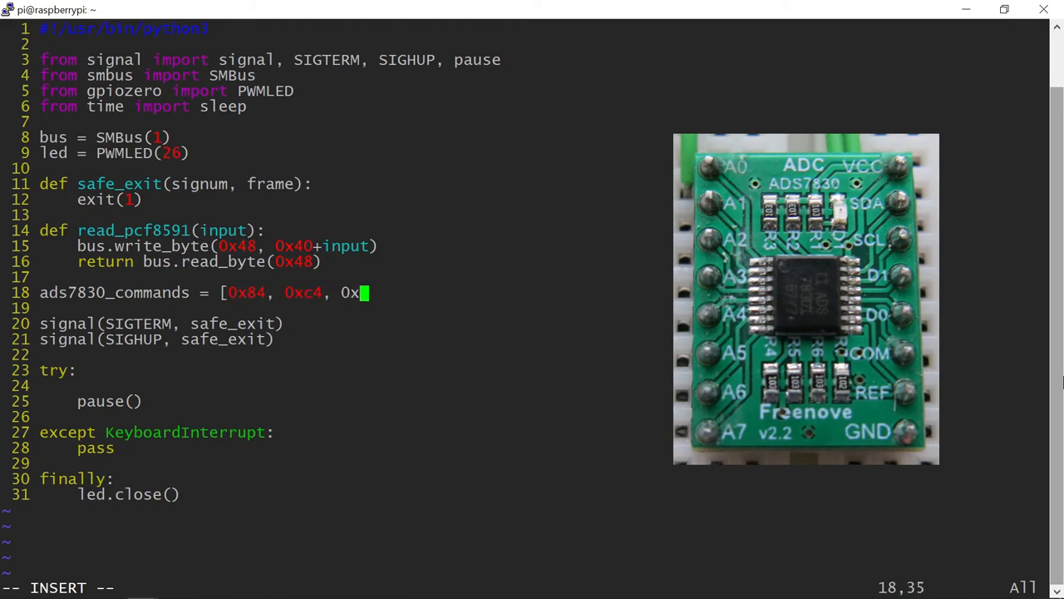
text(94, 0xd)
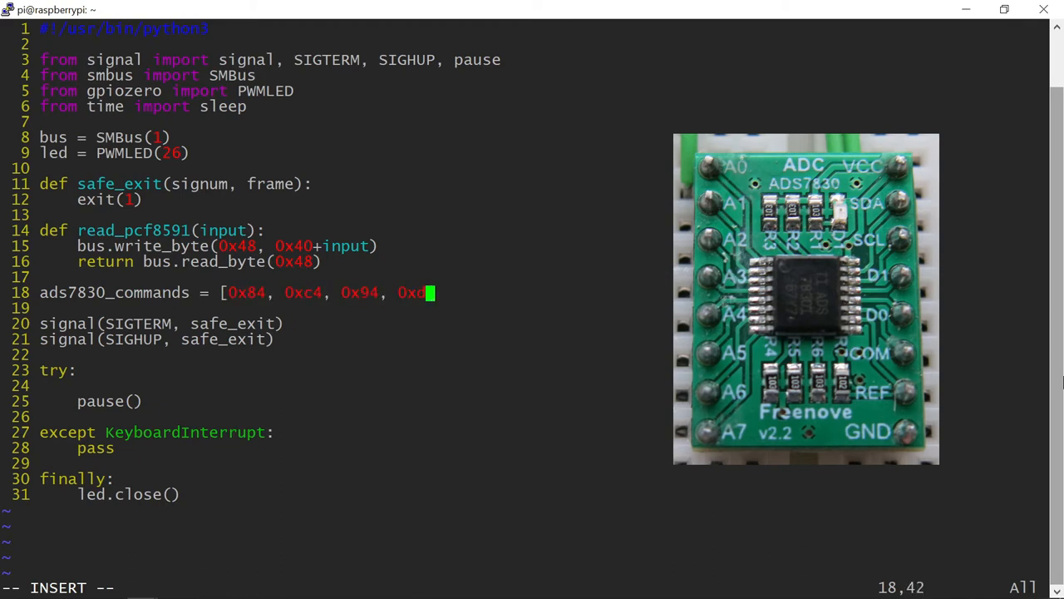
text(d4, 0xa4, 0x)
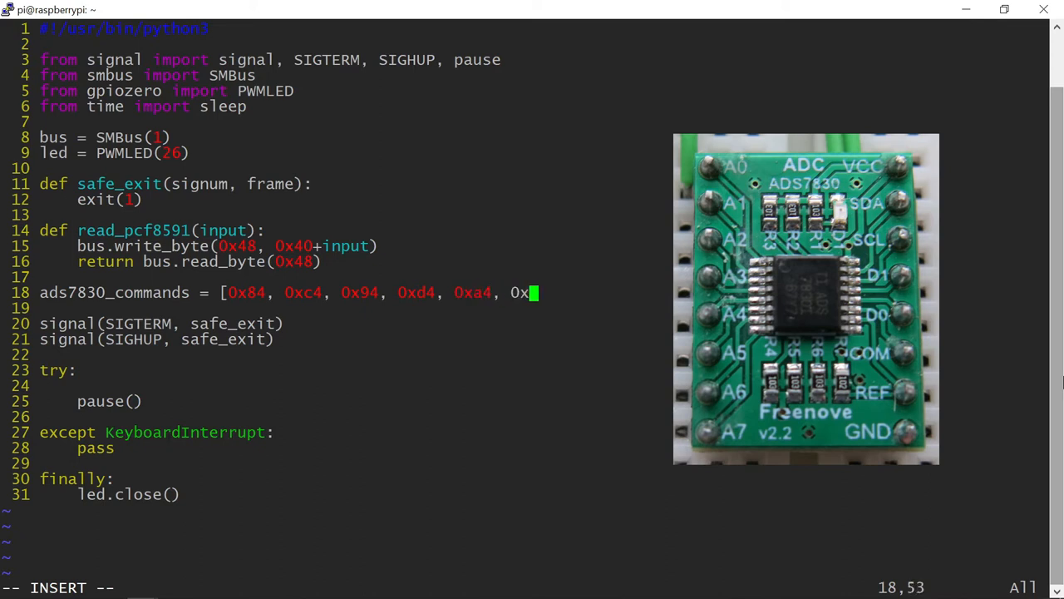
text(e4, 0xb4, 0xf4)
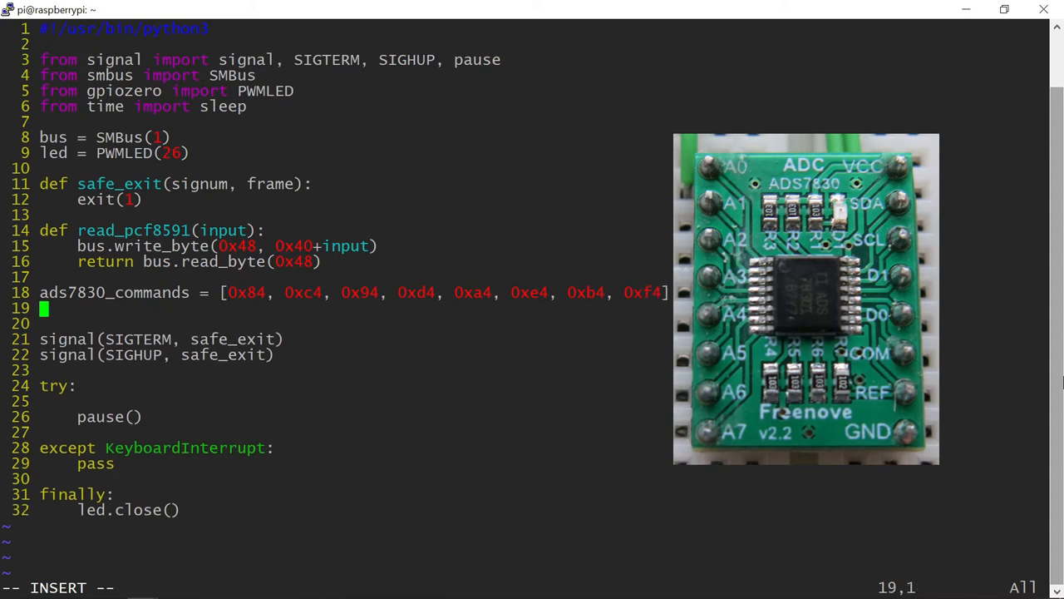
Define read_ads7830(input) writing ads7830_commands[input] to 0x4b and returning bus.read_byte(0x4b).
text(def read)
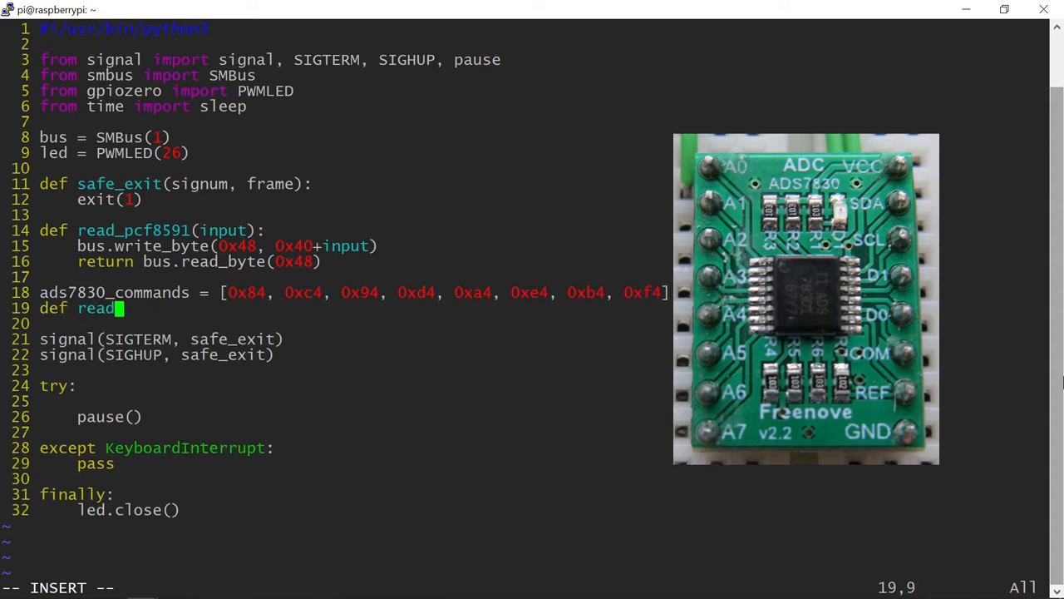
text(_ads7830)
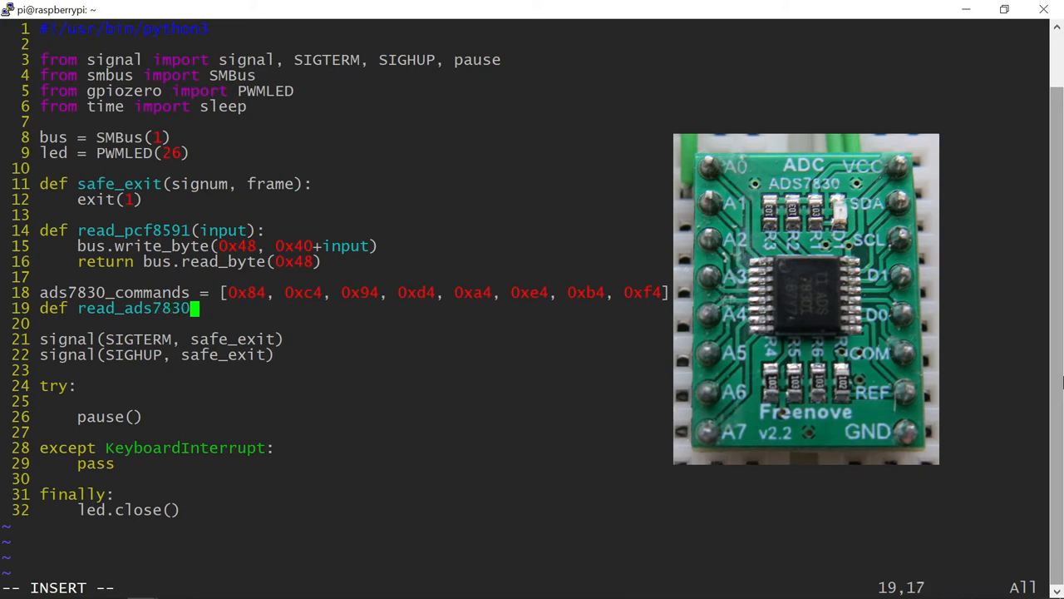
text((input):)
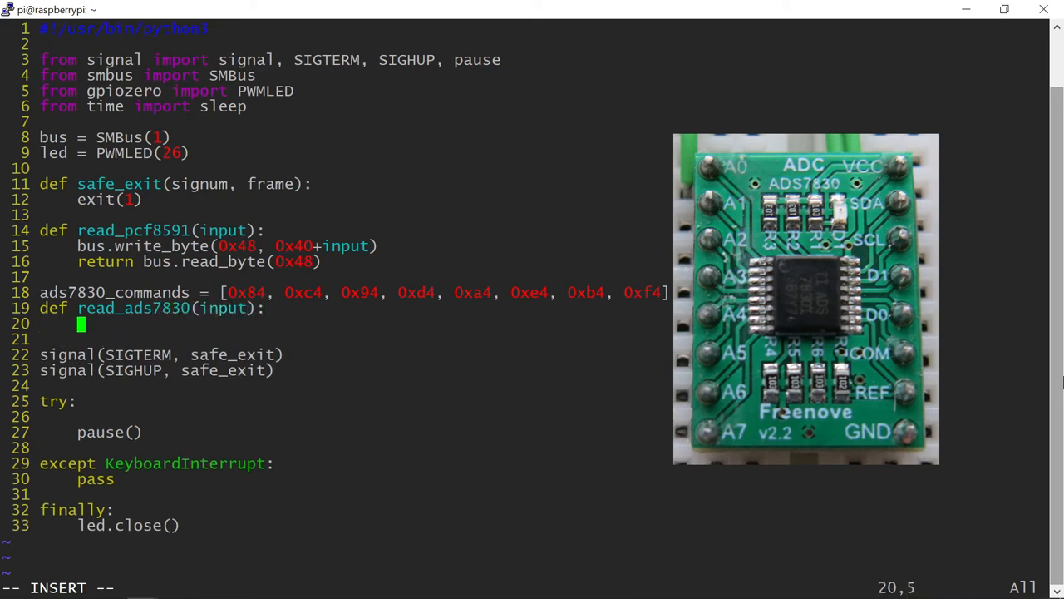
text(bus.write_byte)
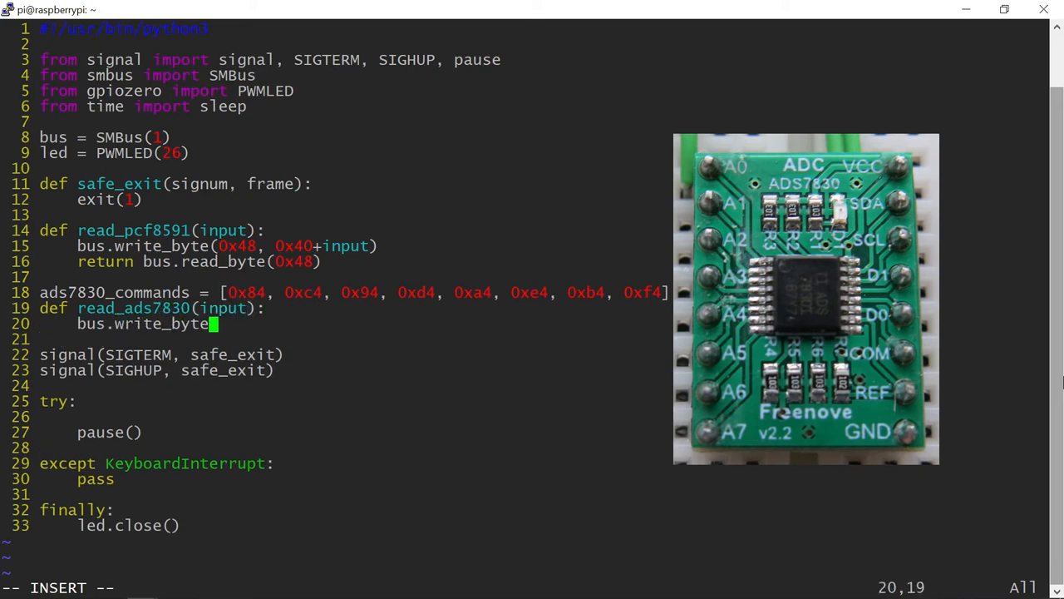
text((0x4b)
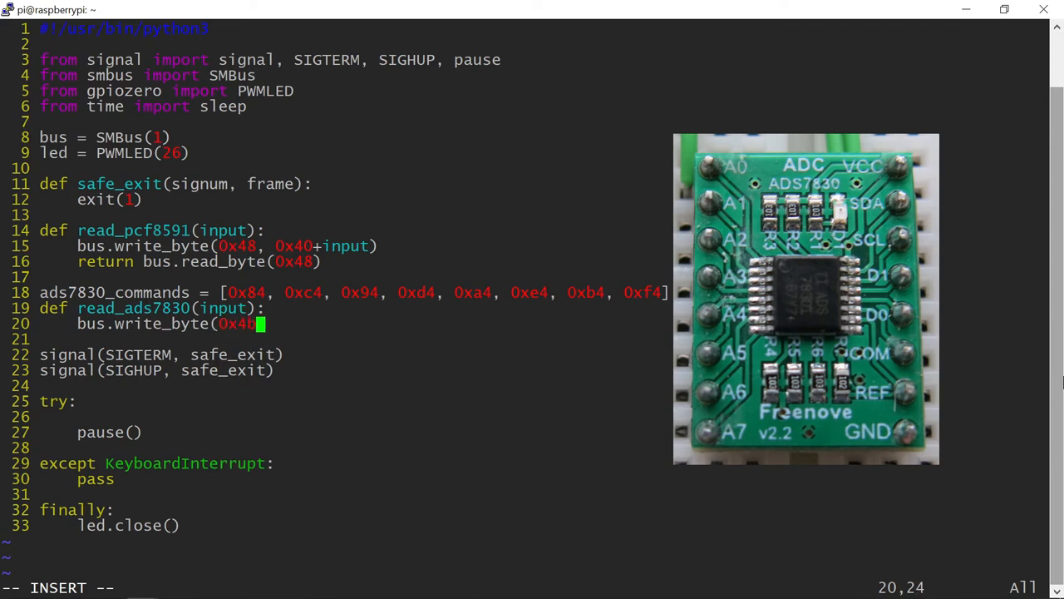
text(, ads7830_commands[input)
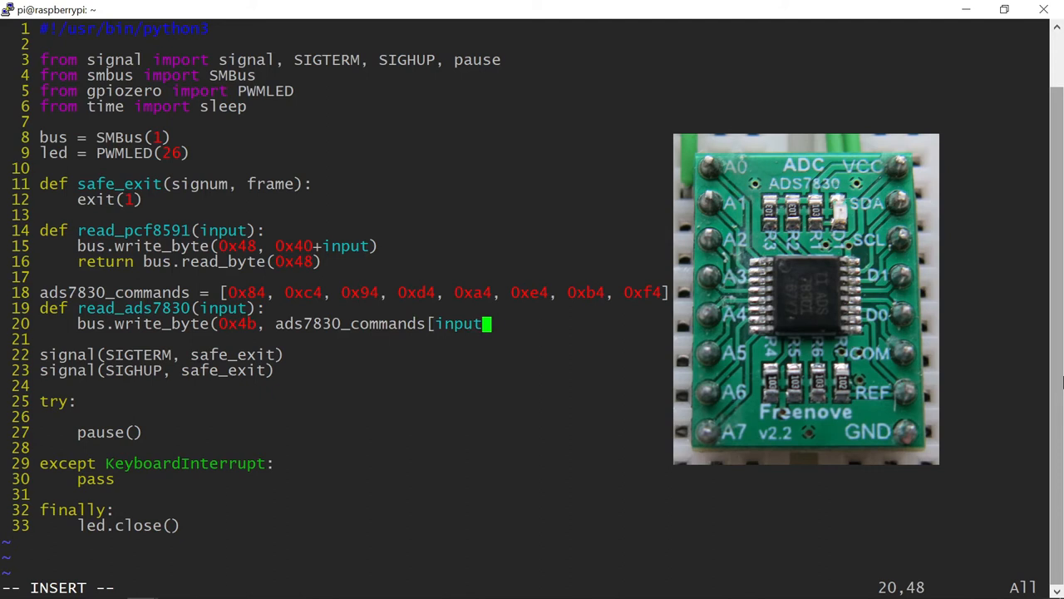
text(]))
click(266, 339)
text(return bus.read_byte(0x4b)
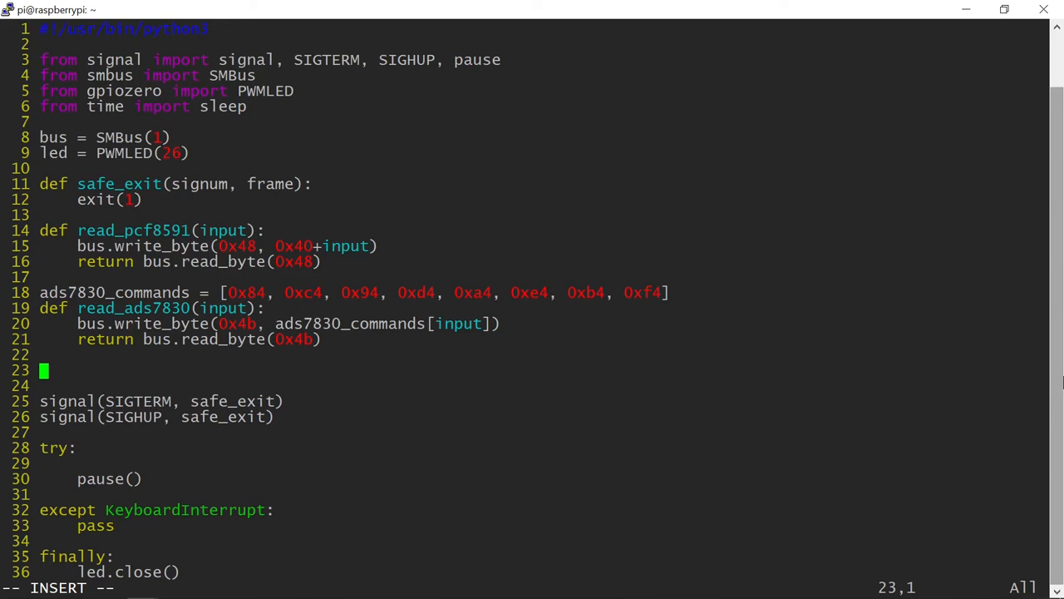
Define values(input) looping with sleep(0.05), reading read_ads7830(input) and printing the value.
text(def values(input):)
text(slee)
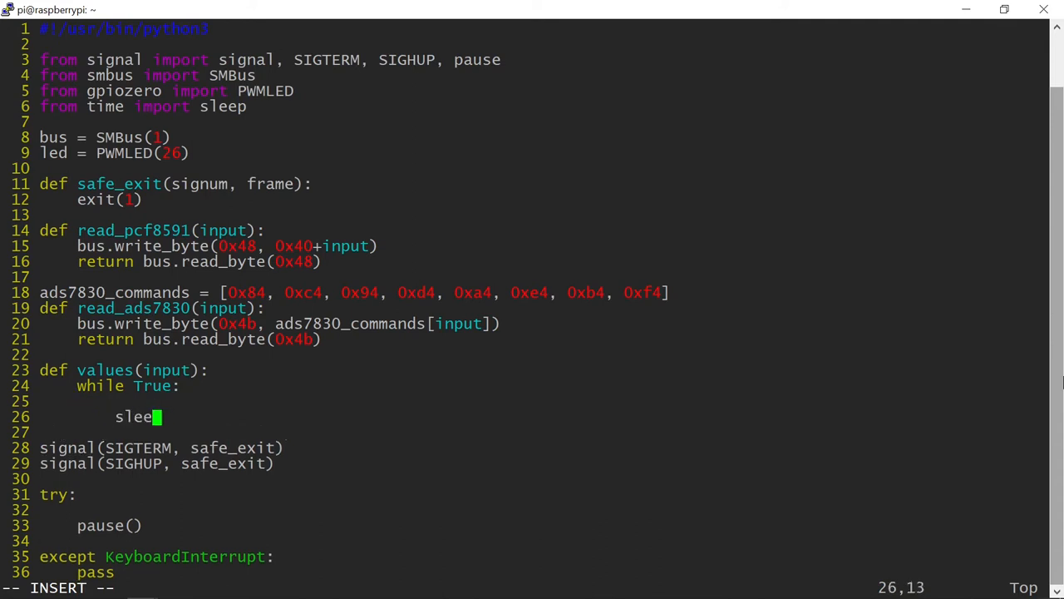
text(p(0.05))
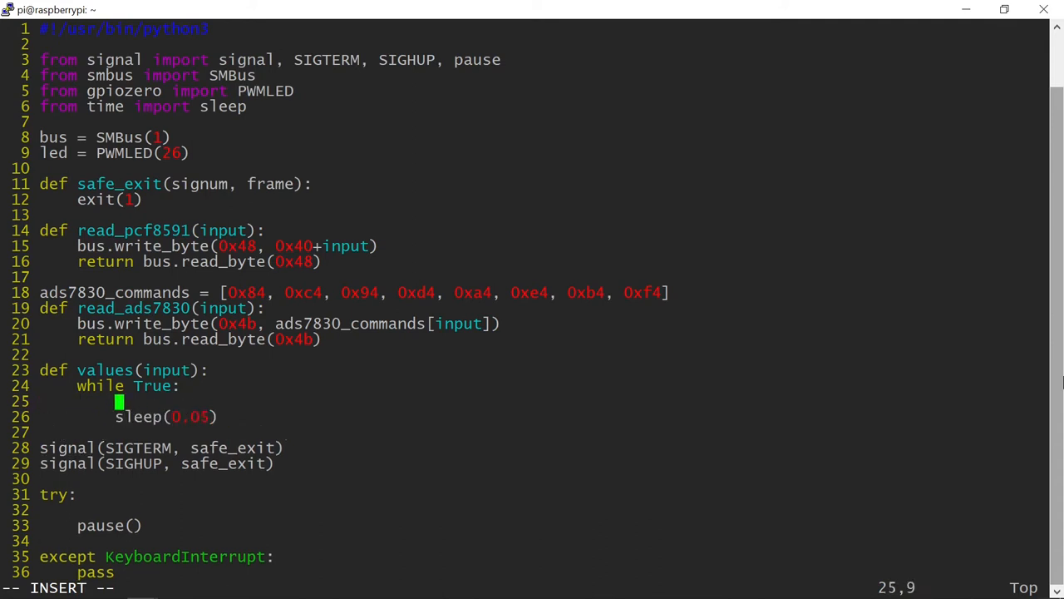
text(value = rea)
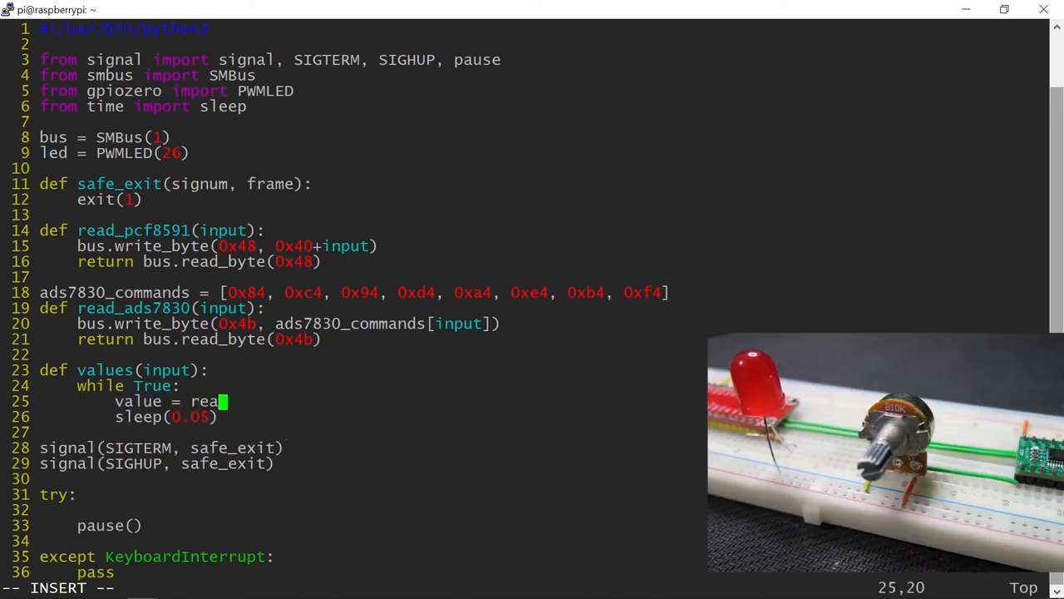
text(d_ads7830)
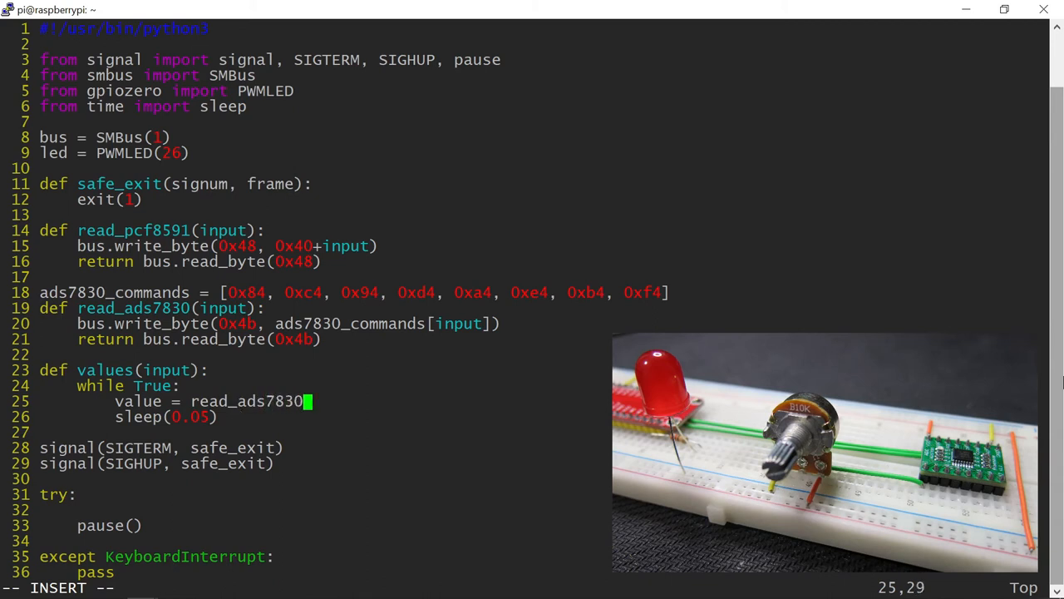
text((input))
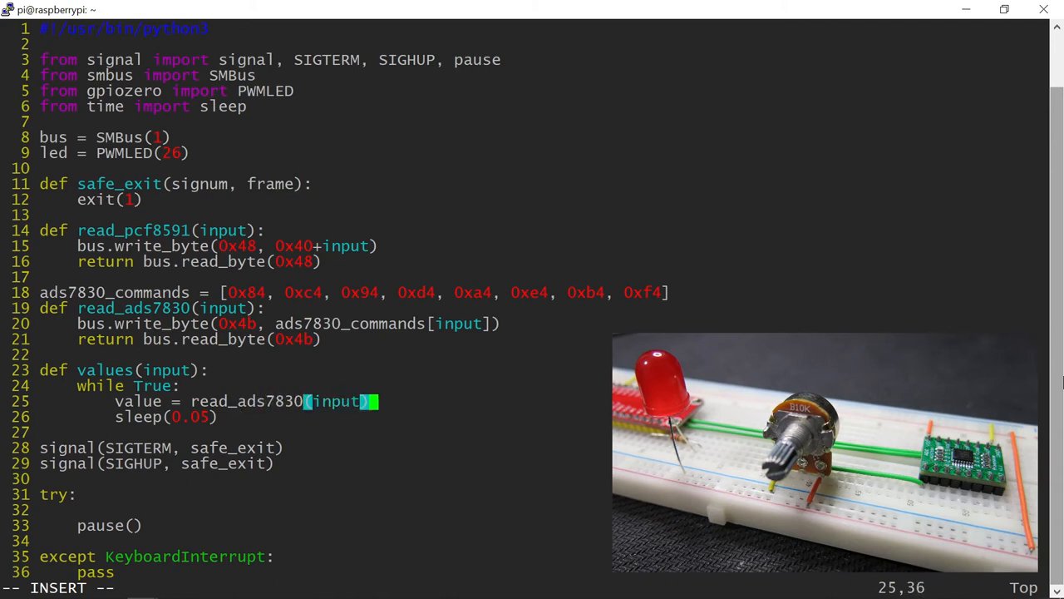
text(print)
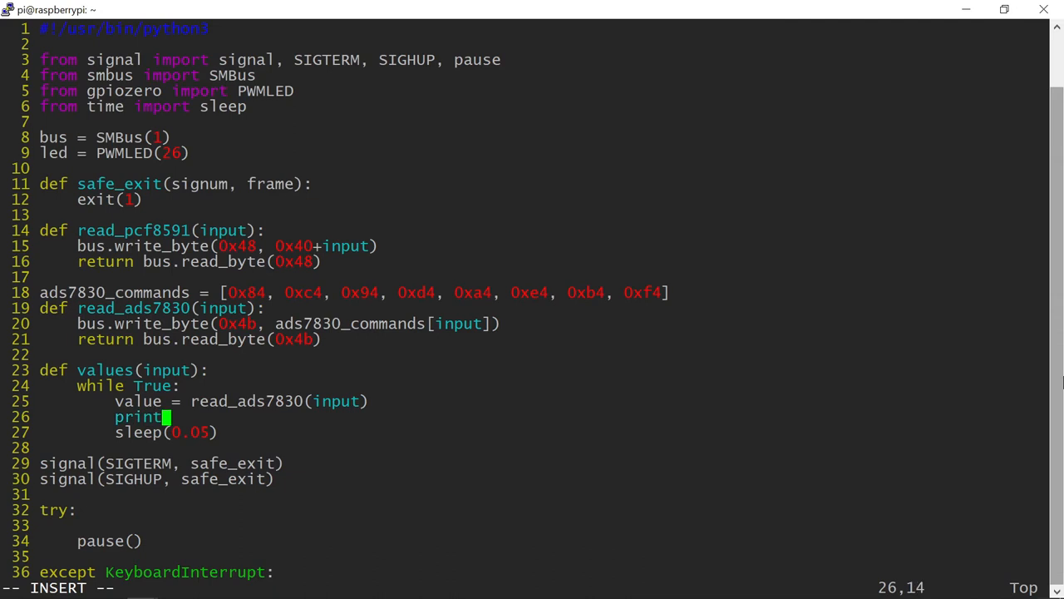
text((value))
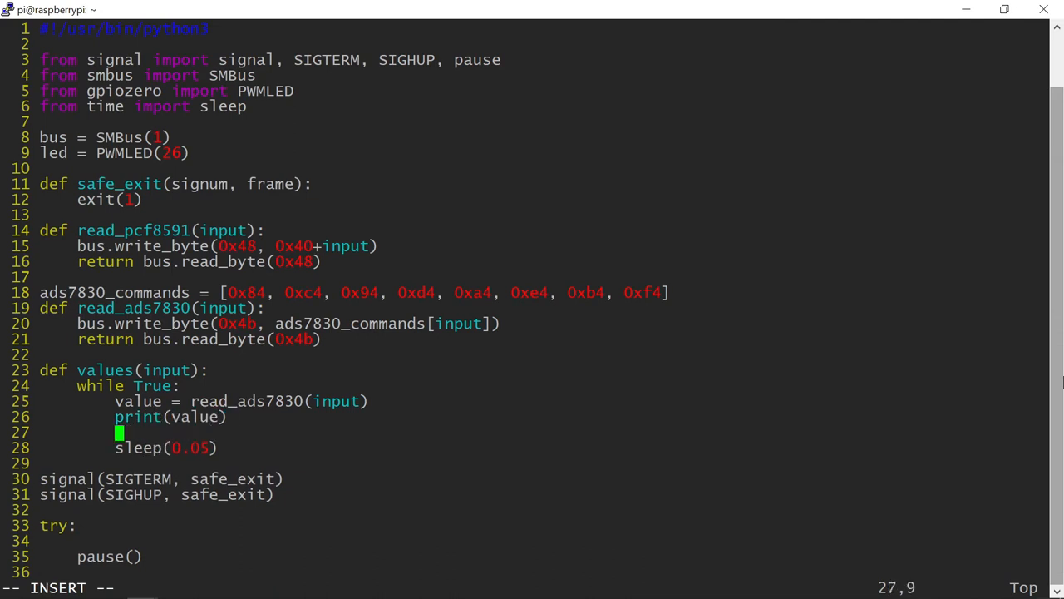
Set led.value = value/255 in the loop and call values(0) inside try.
text(led.)
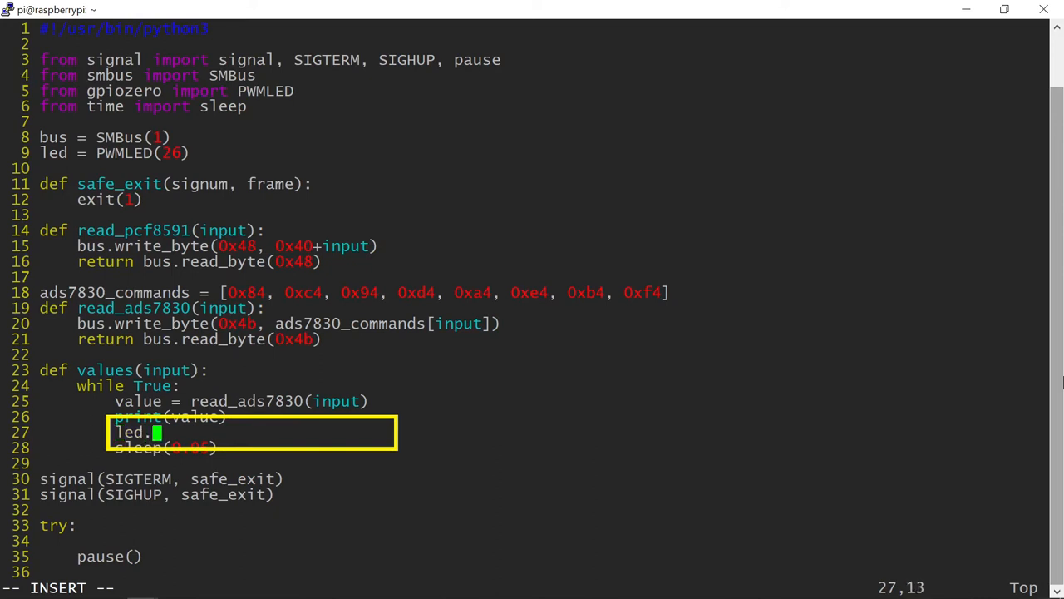
text(value = v)
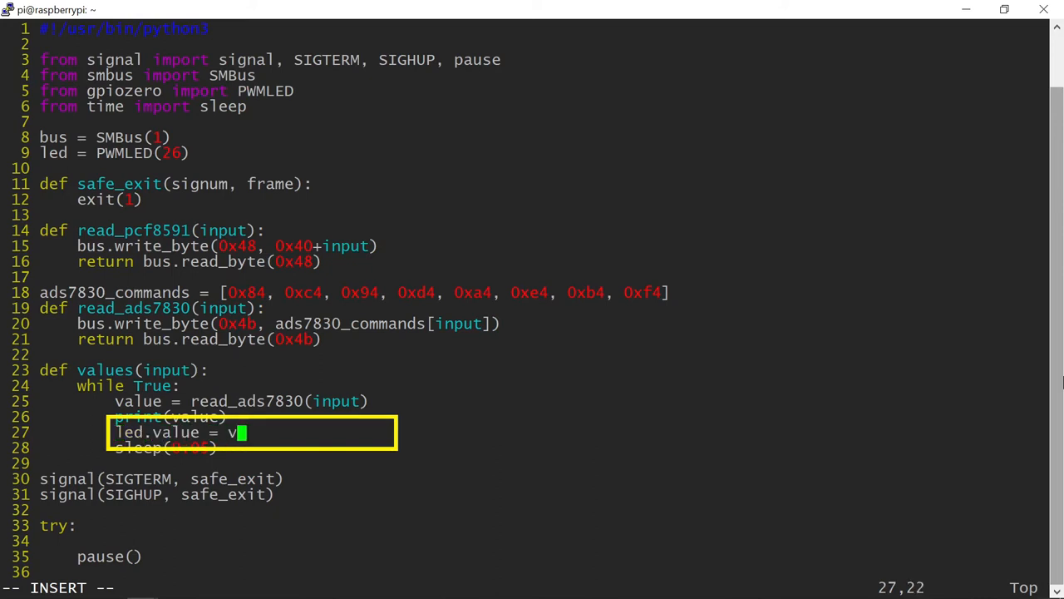
text(alue)
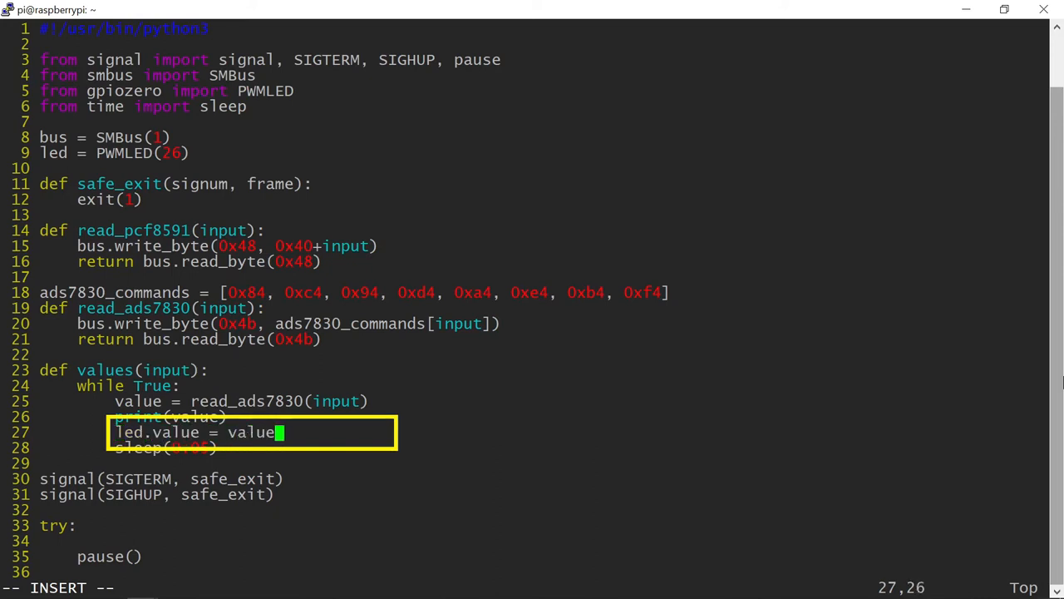
text(/255)
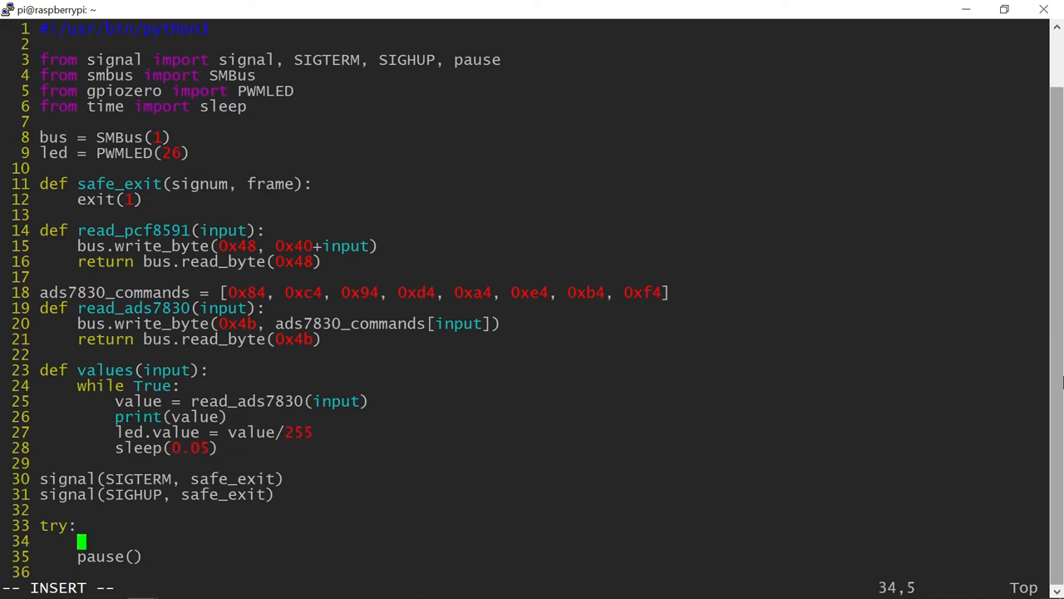
text(values)
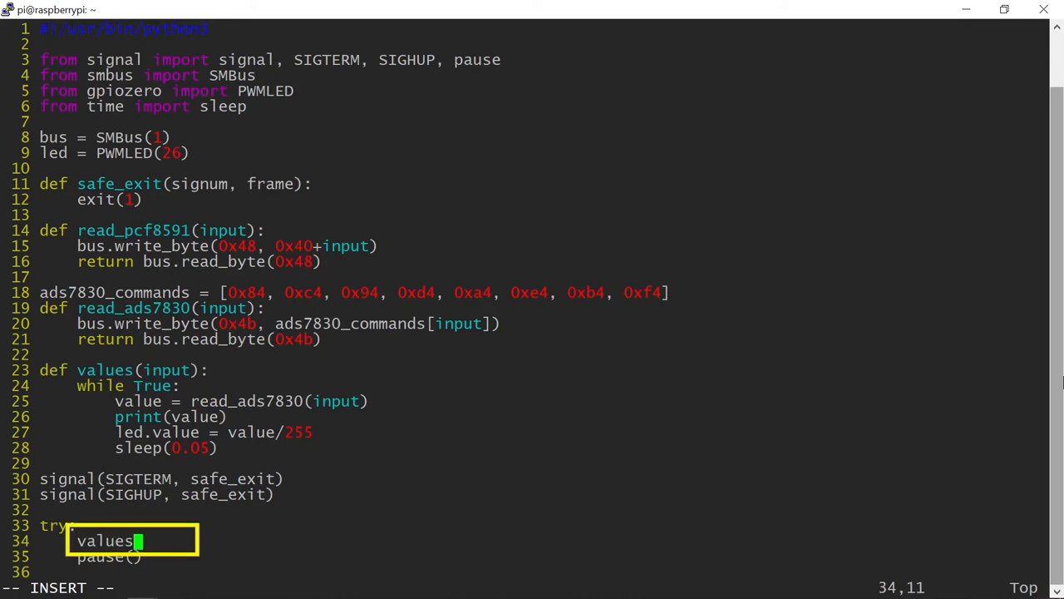
text(())
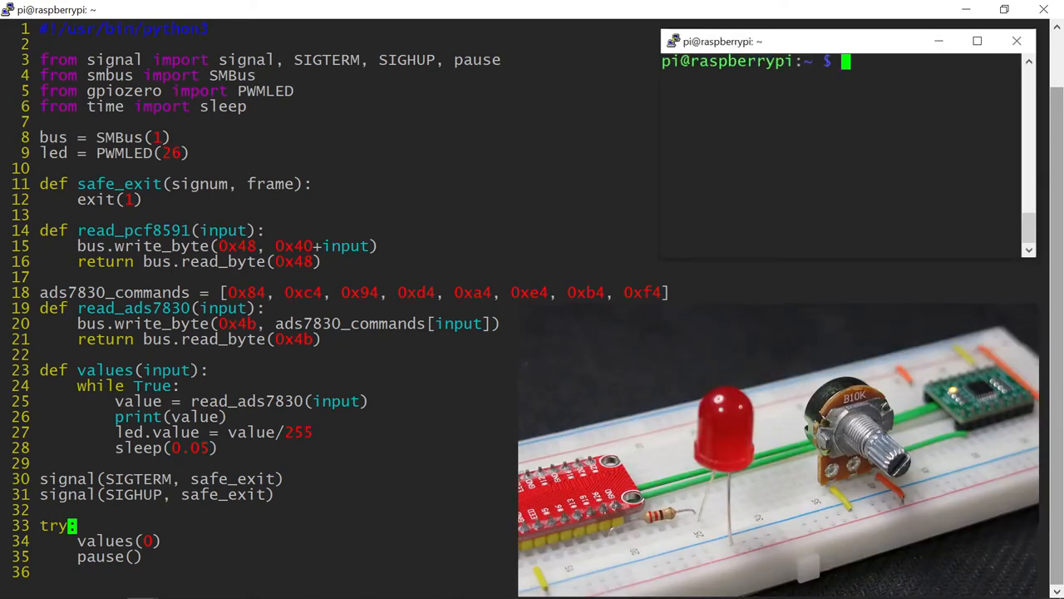
text(chmod u+x adc)
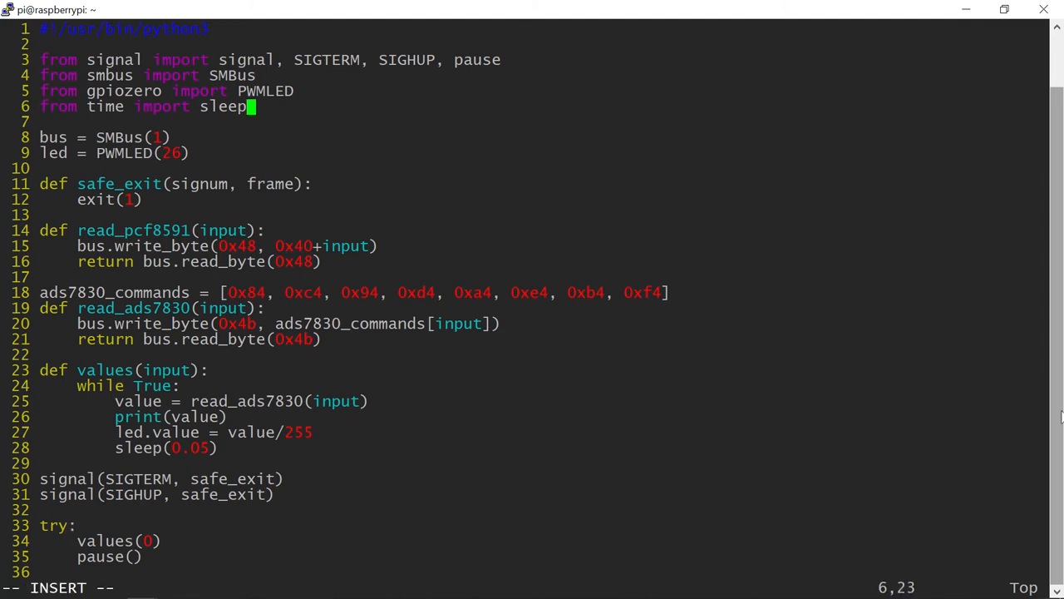
Import log10 and define steps = 255 and fade_factor = (steps*log10(2))/(log10(steps)).
text(from math import)
text(fade_factor = (steps *)
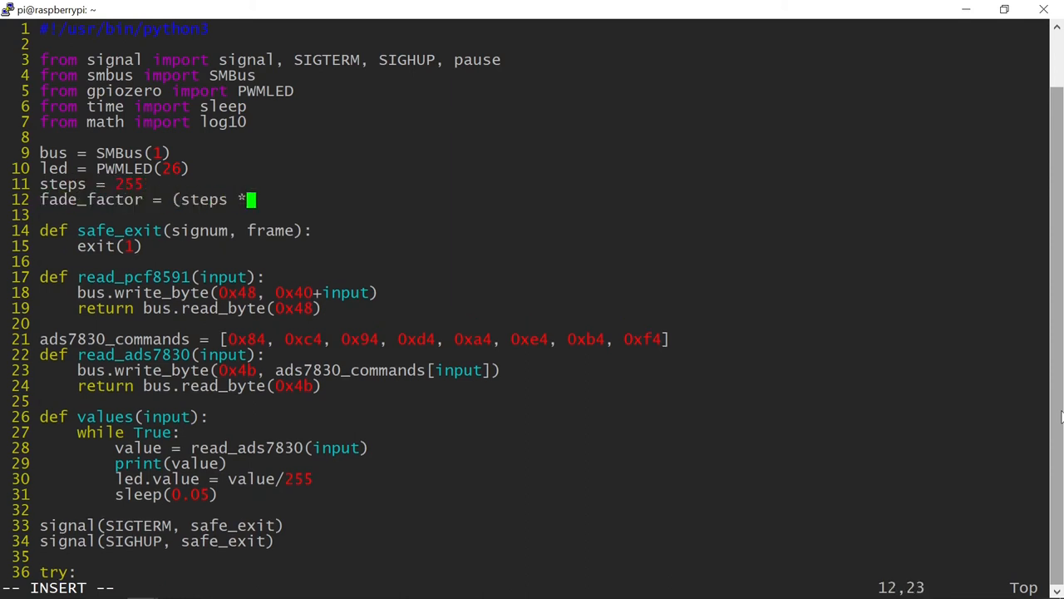
text(log10(2)))
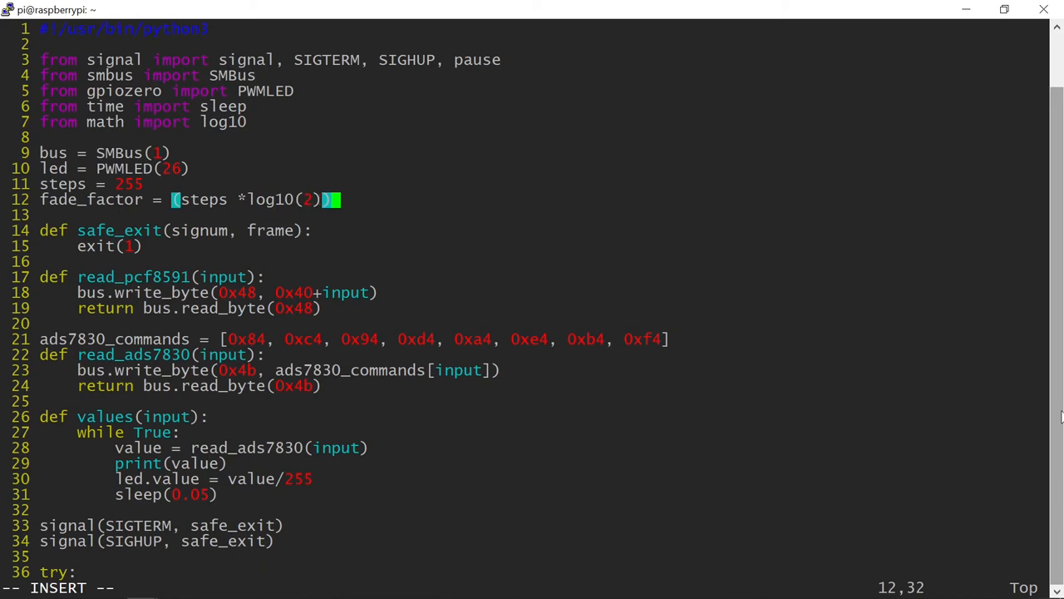
text(/(log10(steps)
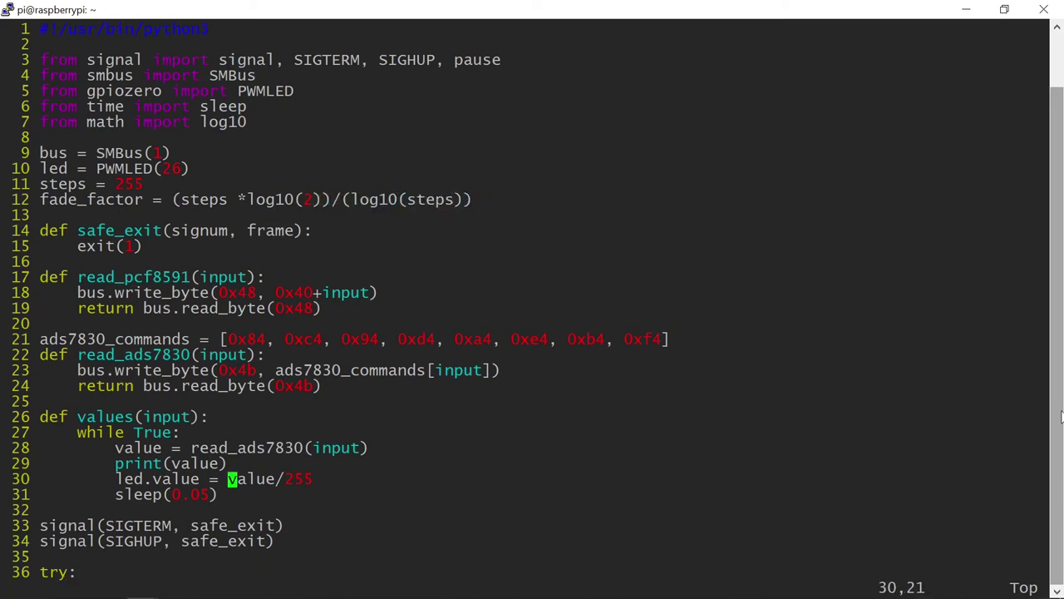
Rewrite the brightness as led.value = (pow(2,(value/fade_factor))-1)/steps.
key(d)
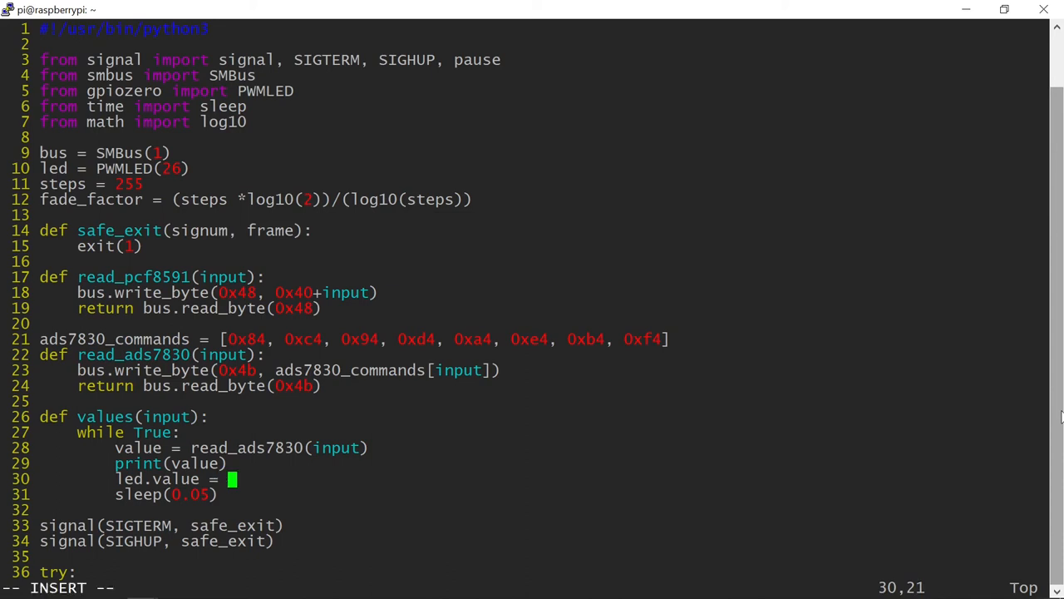
text((pow)
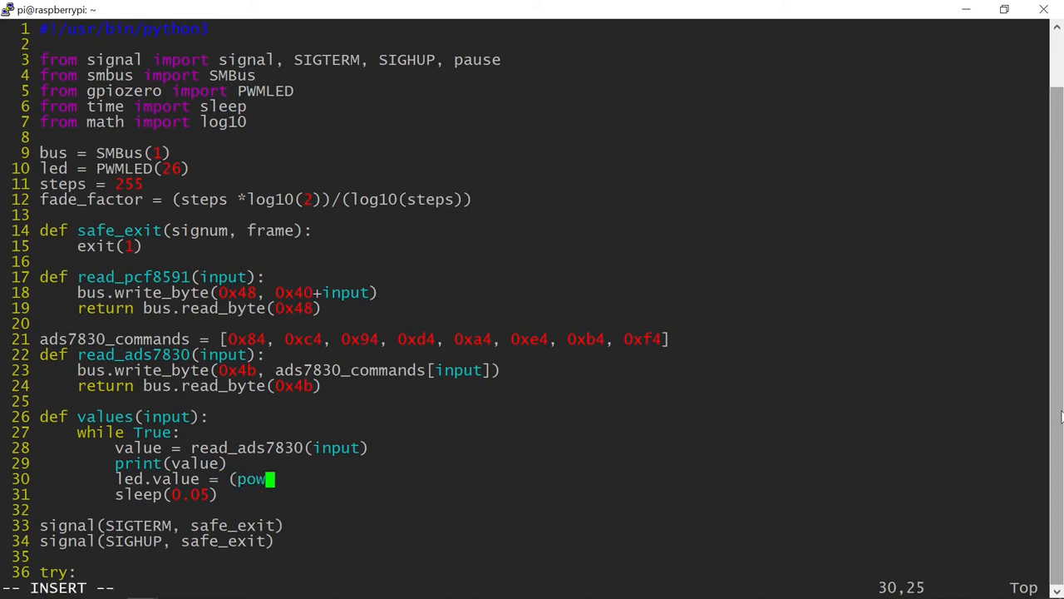
text((2,)
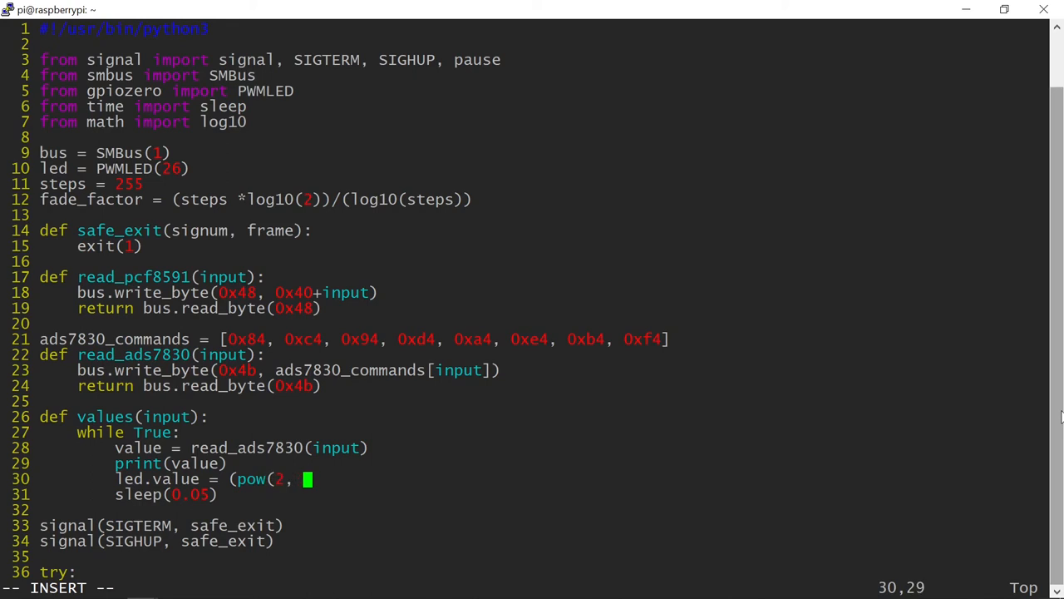
text((value/fa)
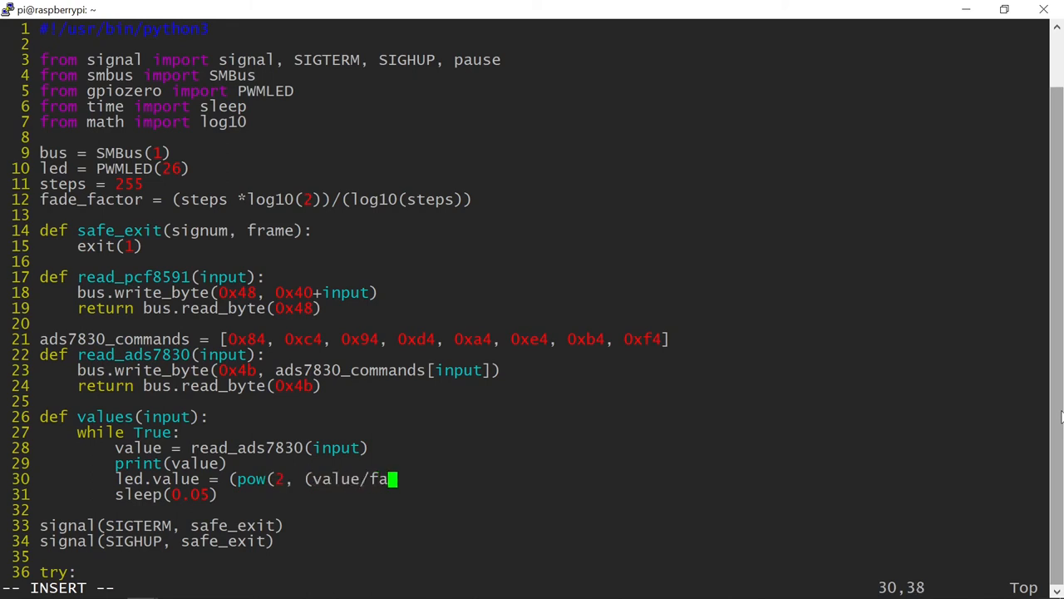
text(de_factor))
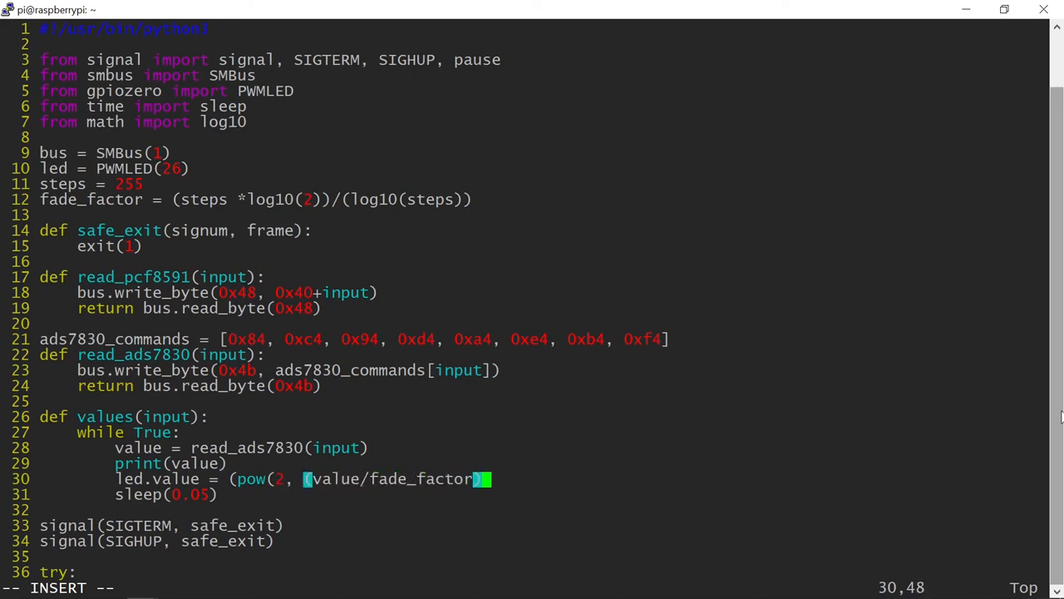
text()-1)/steps)
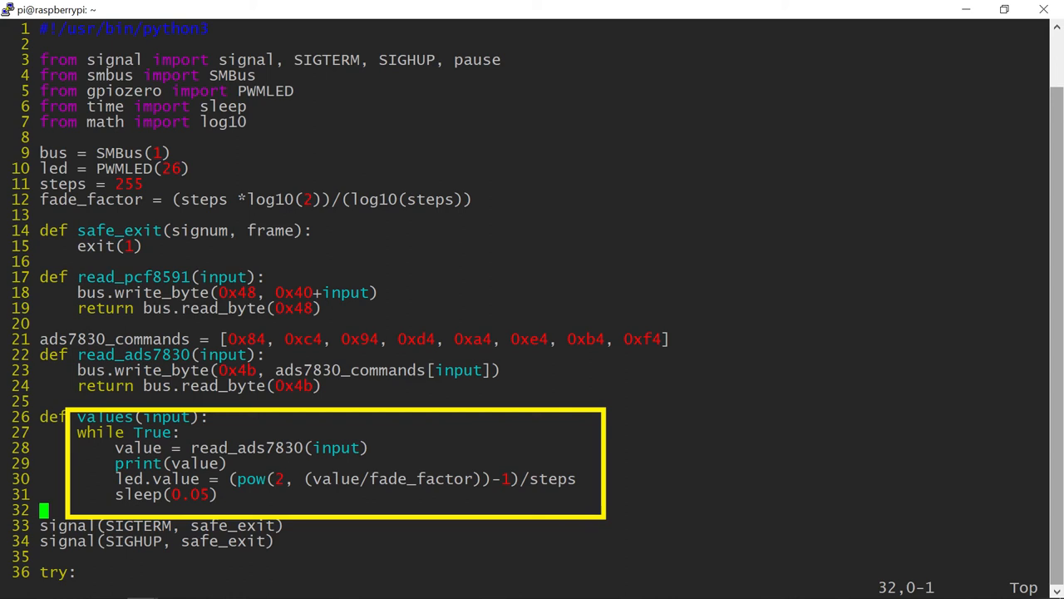
Set led.source = values(0) in try and start a led.source_delay line above it.
scroll(down, 3)
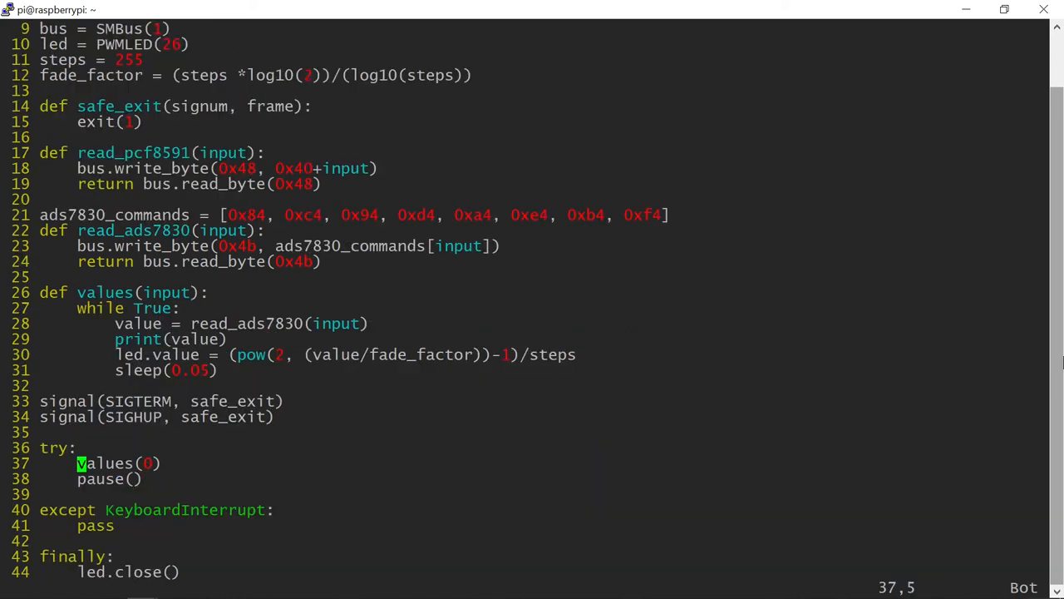
text(led.source =)
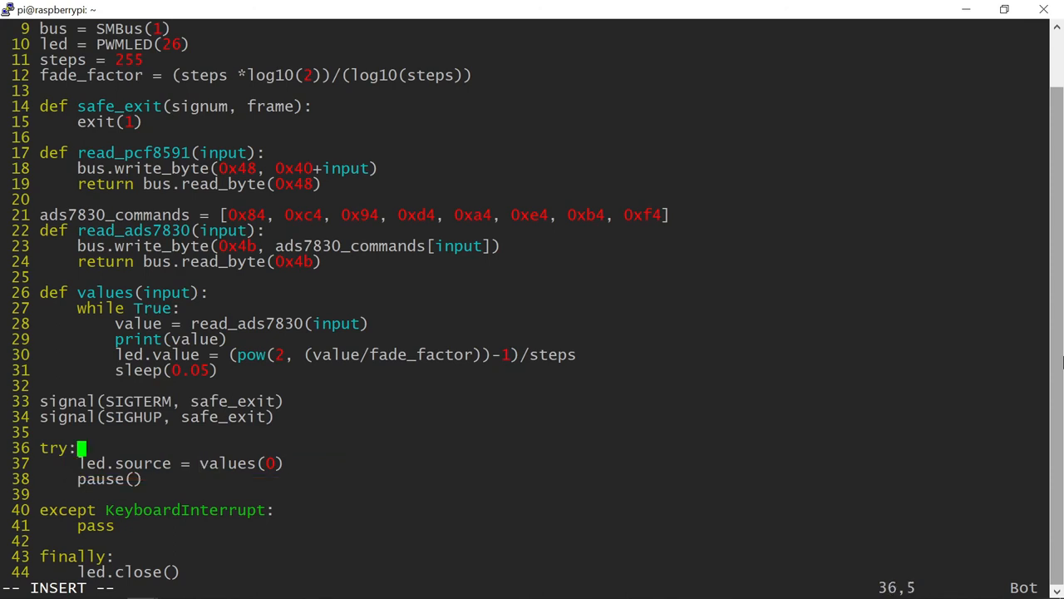
text(led)
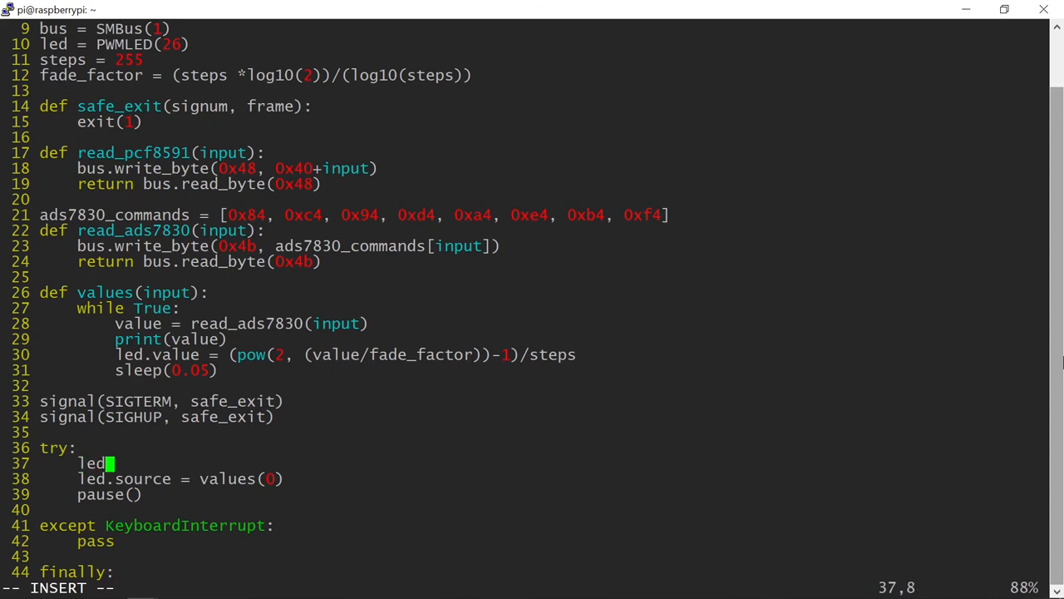
text(.source_delay = 0.05)
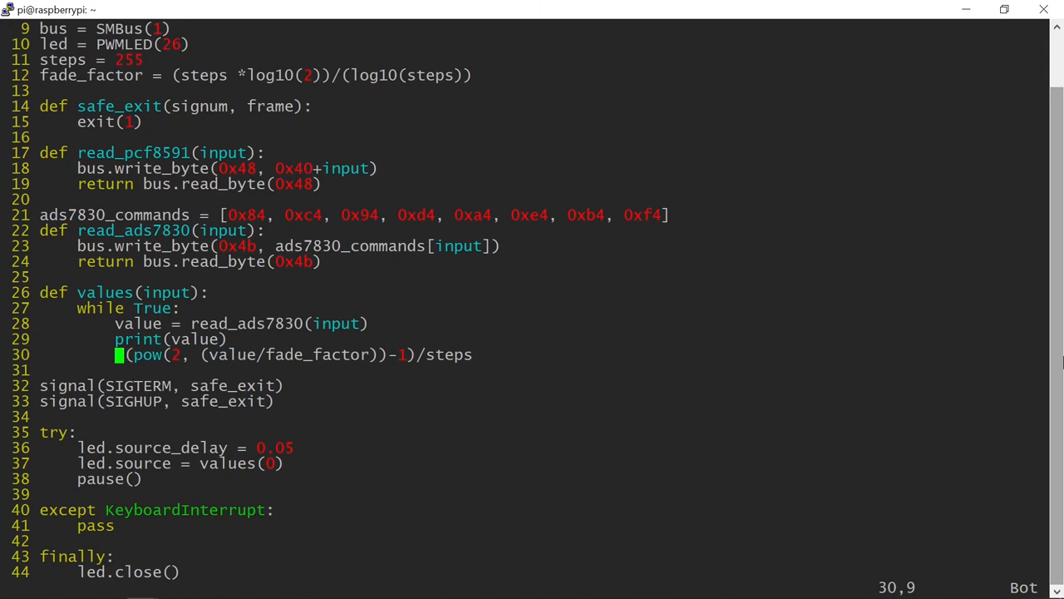
Replace led.value = with yield so values(input) yields the computed brightness.
text(yield)
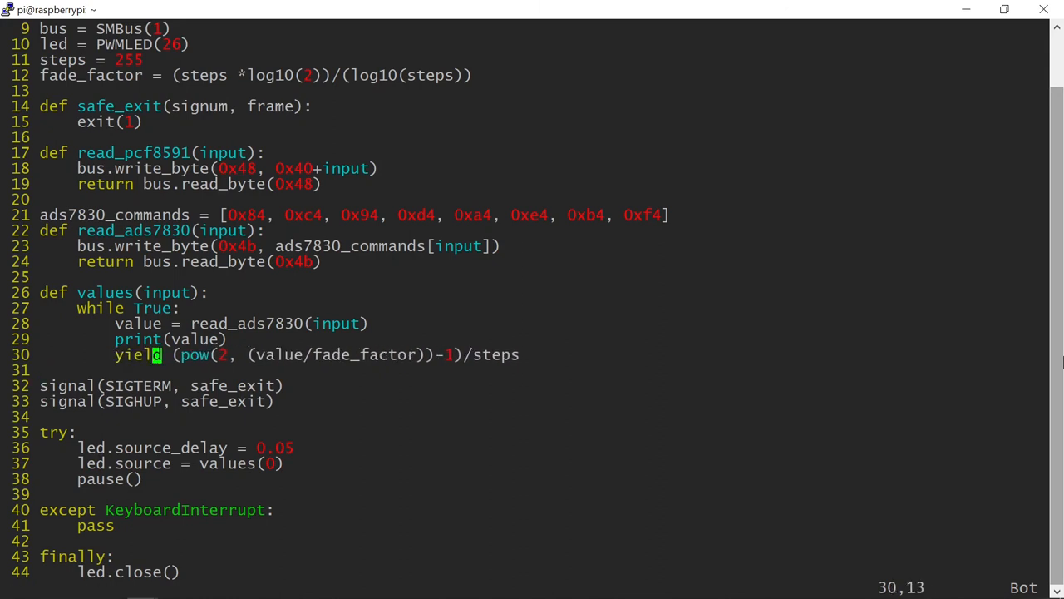